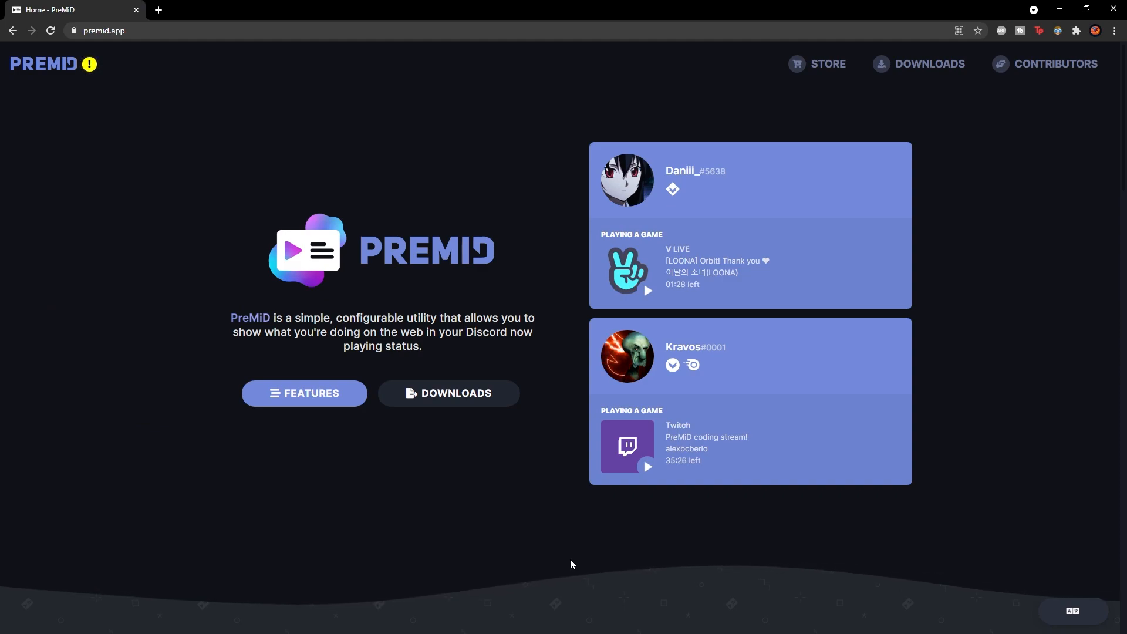
mouse_move(601, 500)
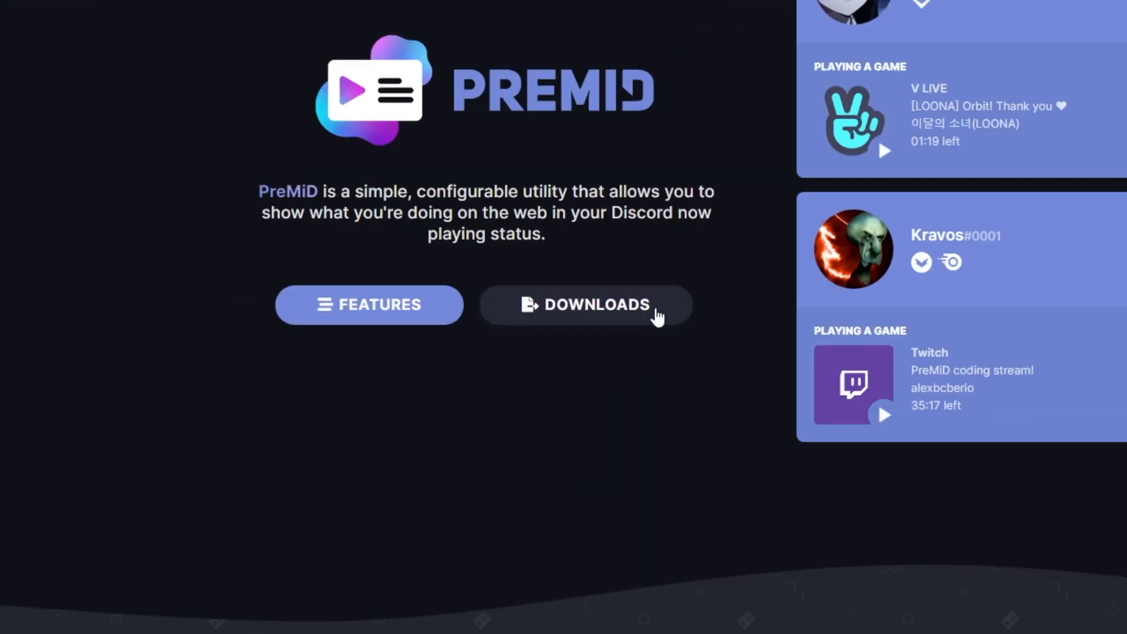
Step: Download the Windows PreMiD application installer from the PreMiD Downloads page
click(585, 304)
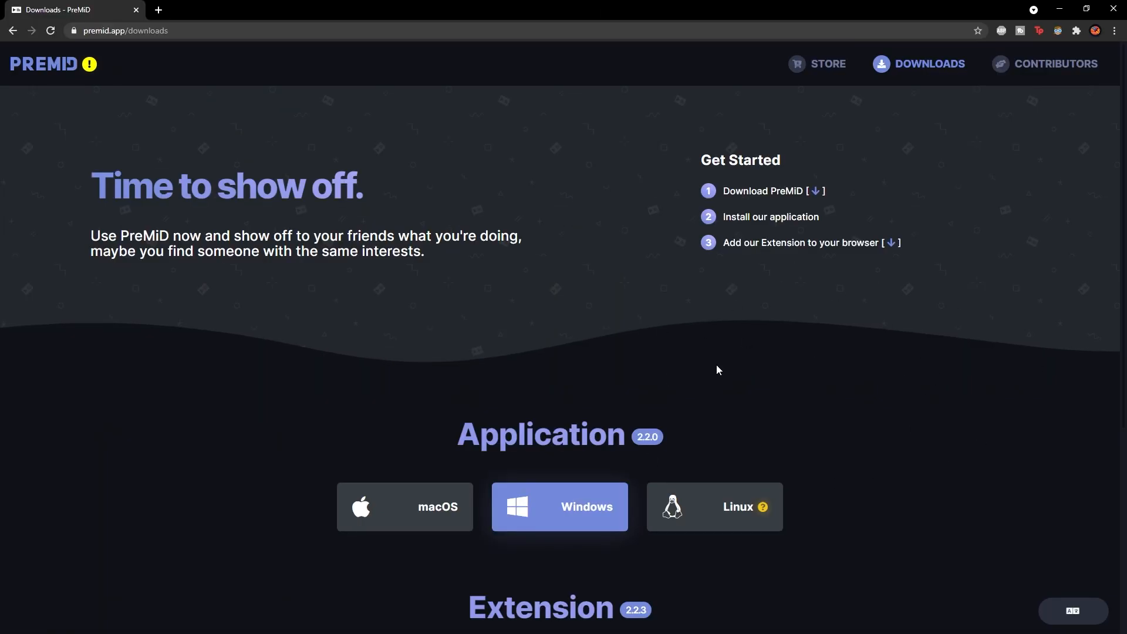
scroll(down, 3)
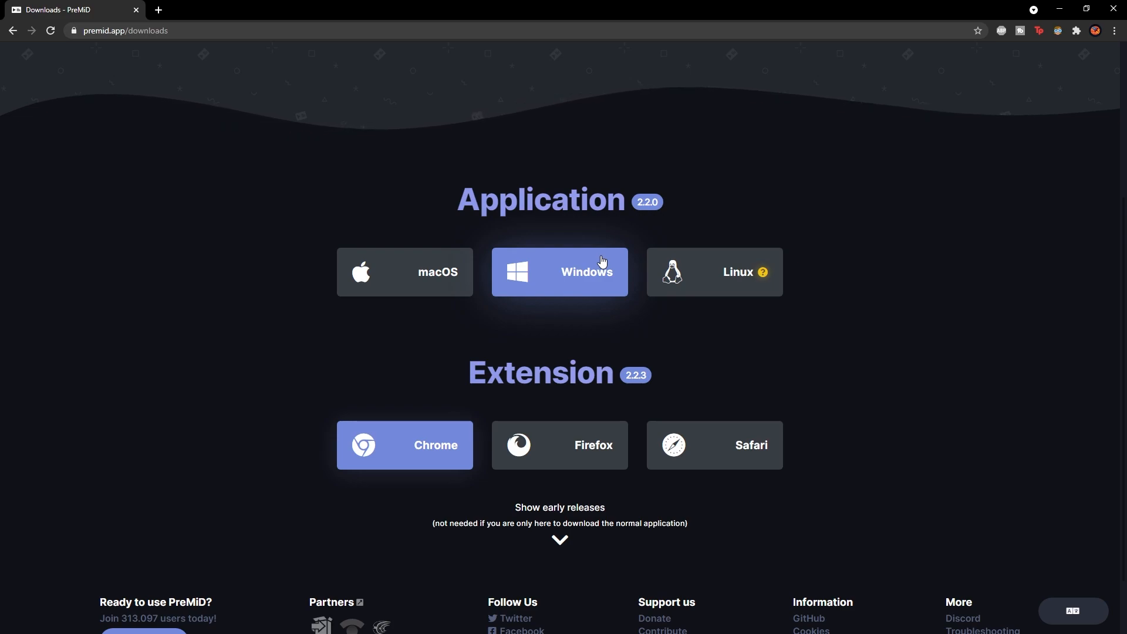
click(560, 271)
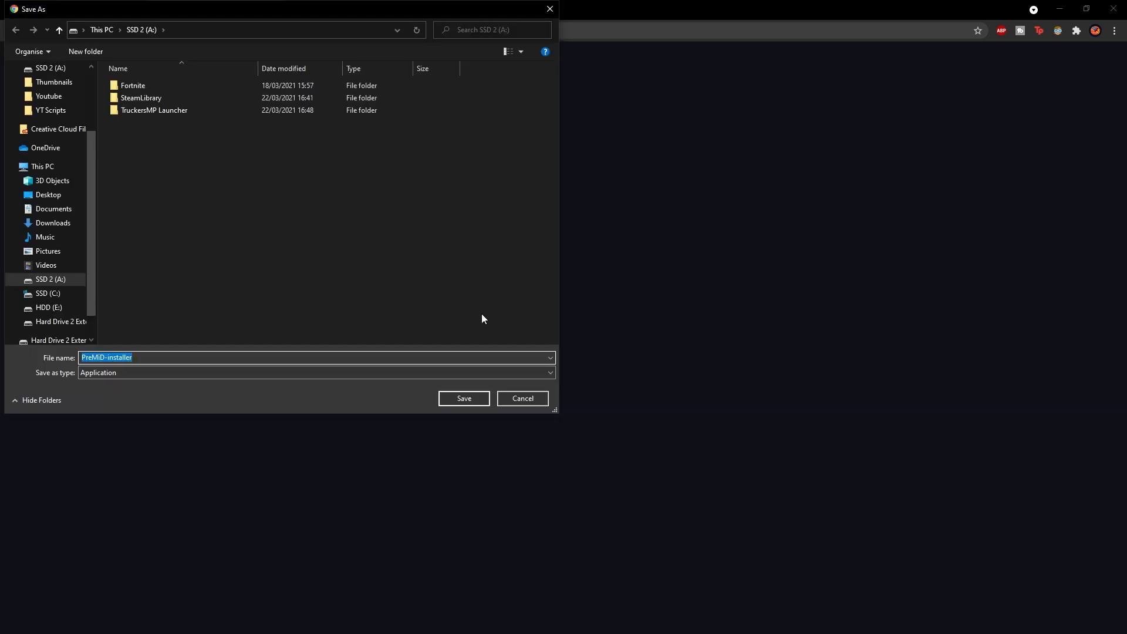
mouse_move(294, 317)
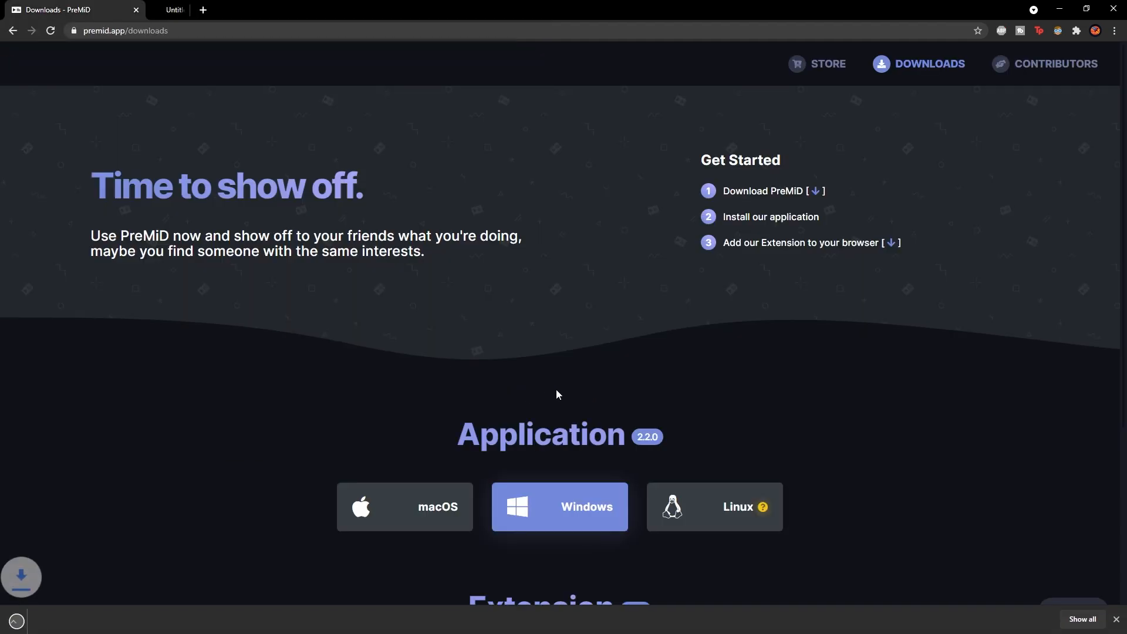
Step: Run the PreMiD installer, accept the license, and enable the desktop icon option
click(560, 506)
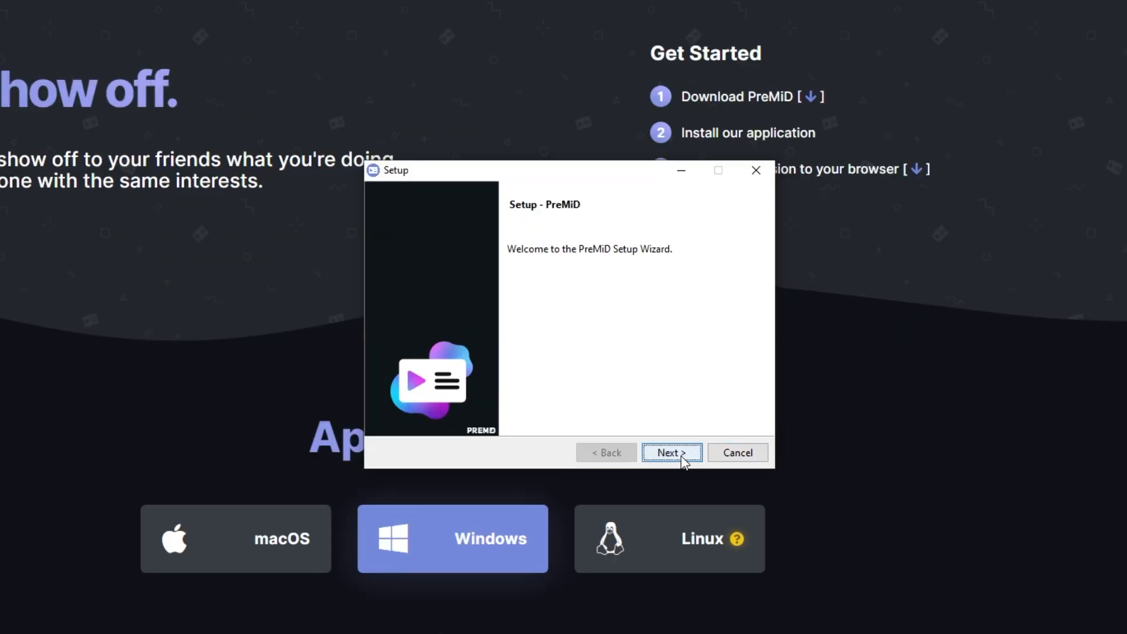
click(671, 452)
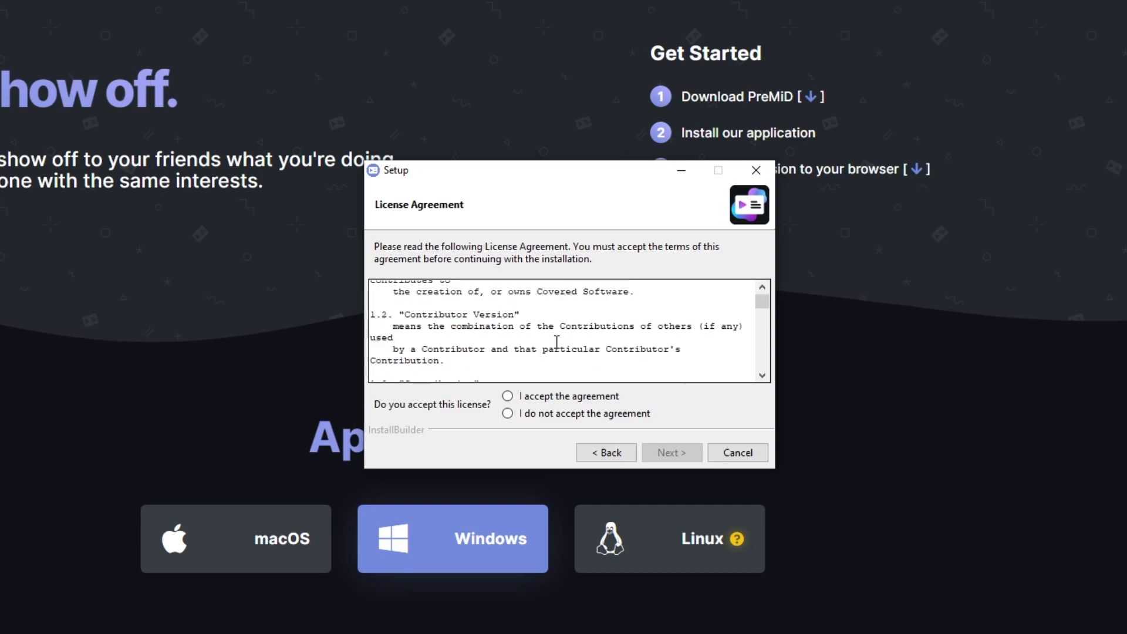
scroll(down, 3)
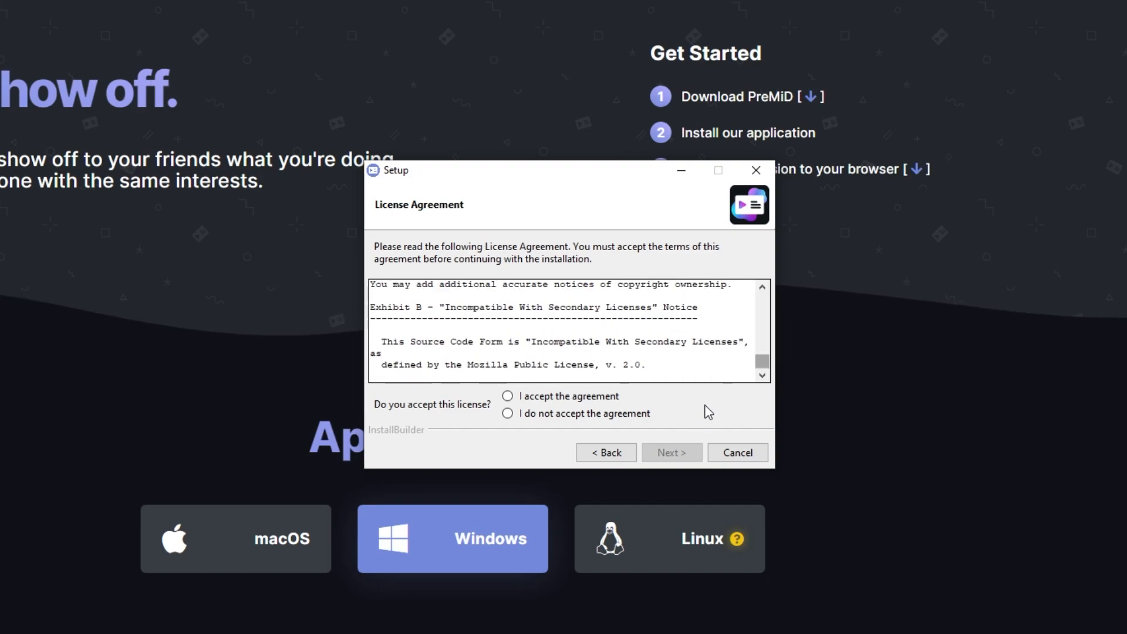
click(507, 396)
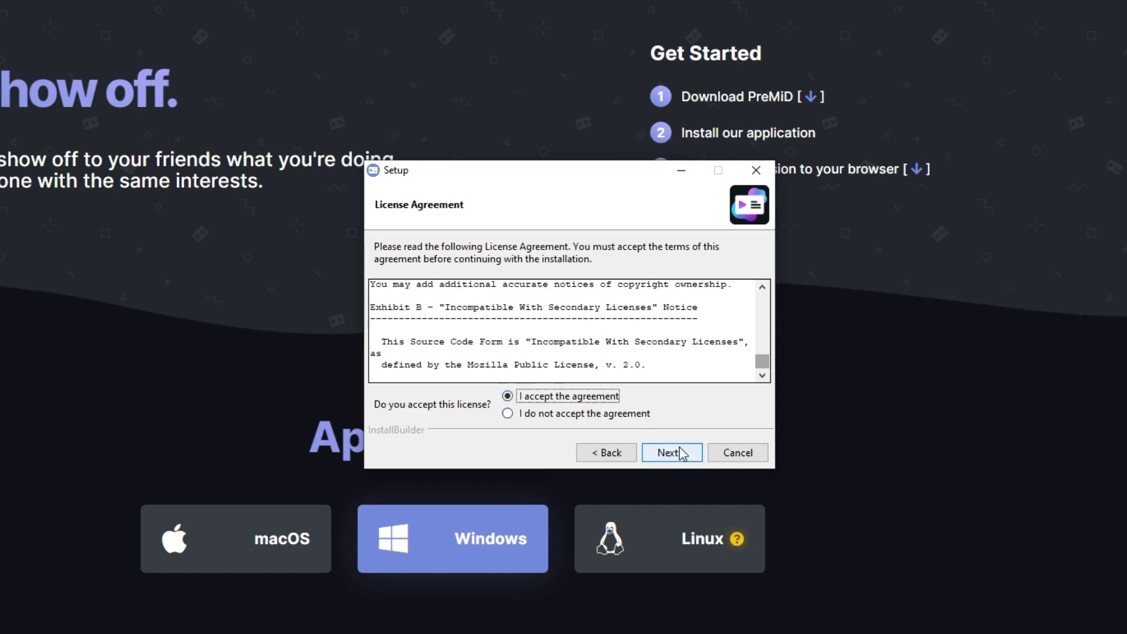
click(670, 452)
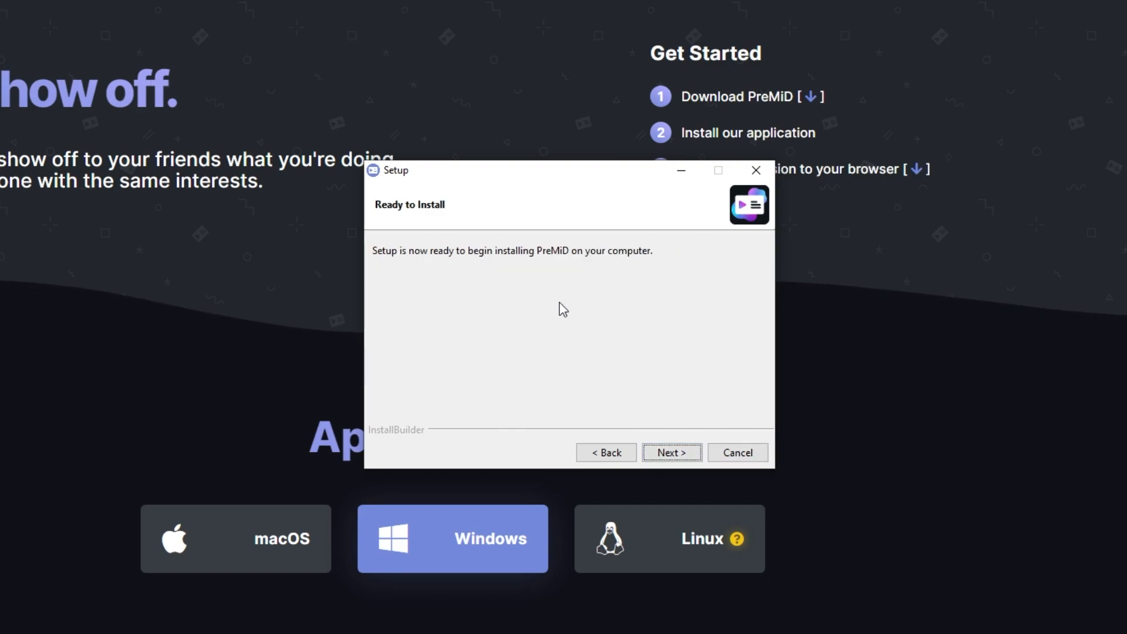
mouse_move(488, 266)
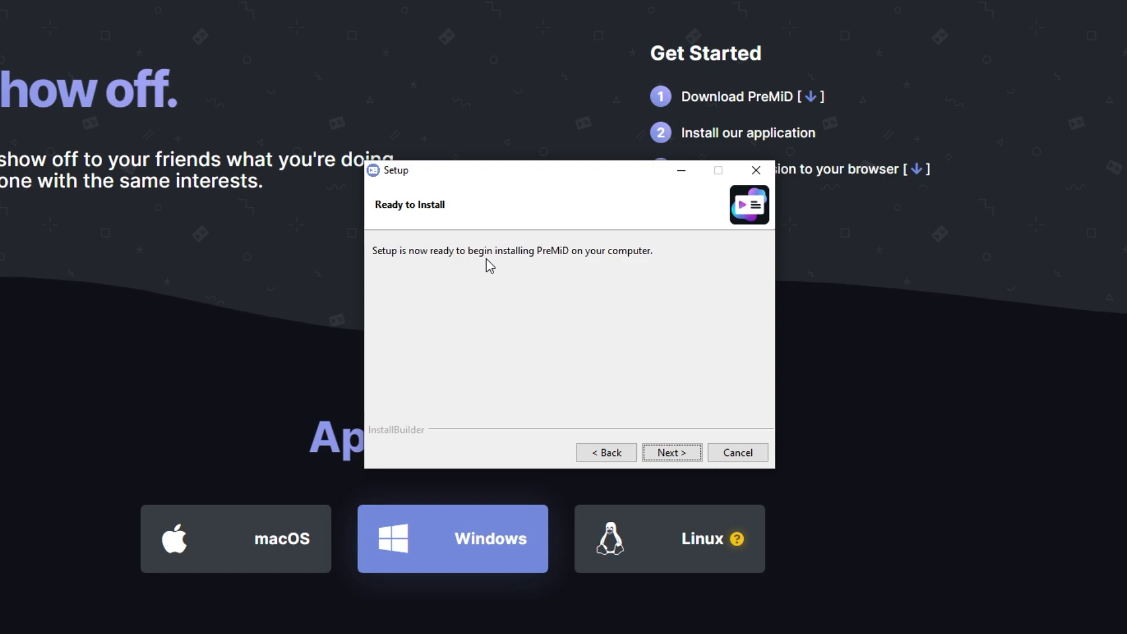
click(671, 452)
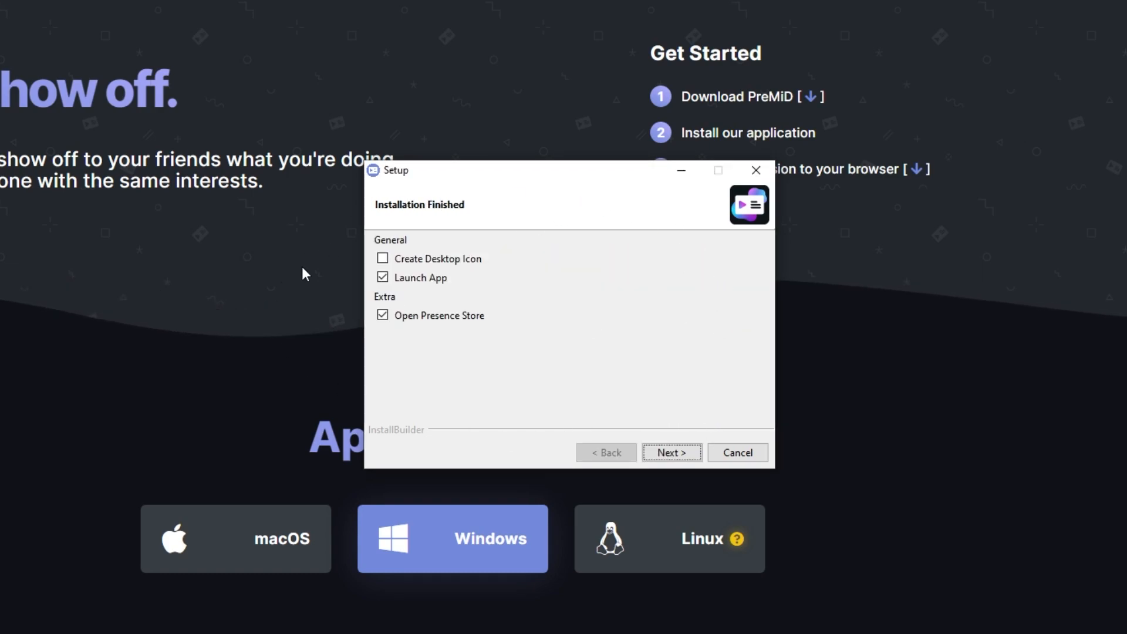
mouse_move(452, 261)
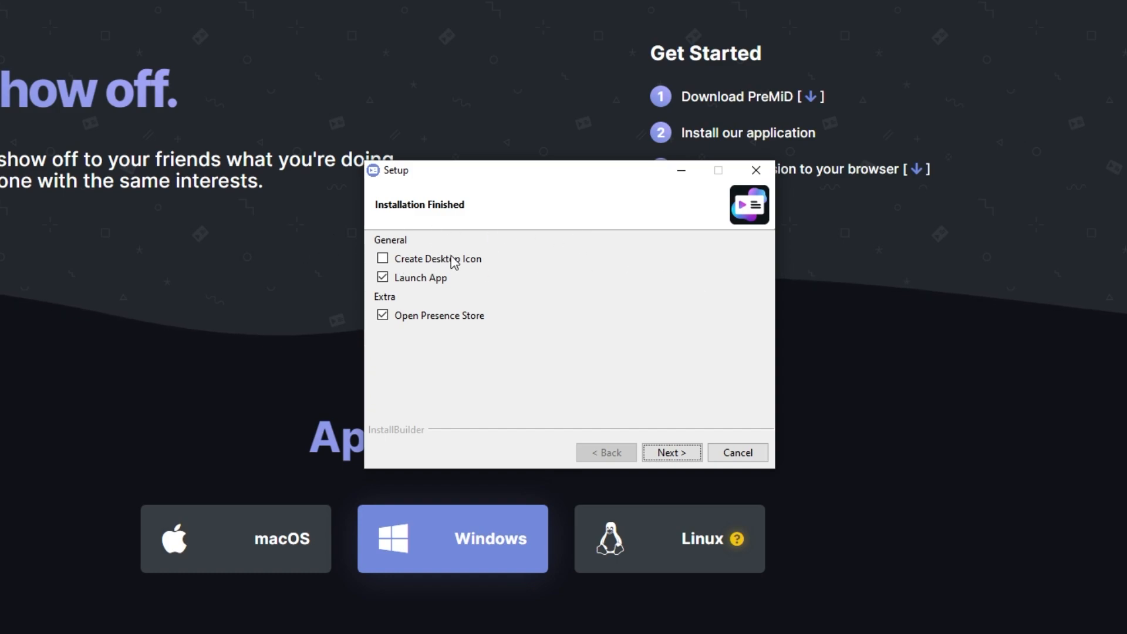
click(382, 258)
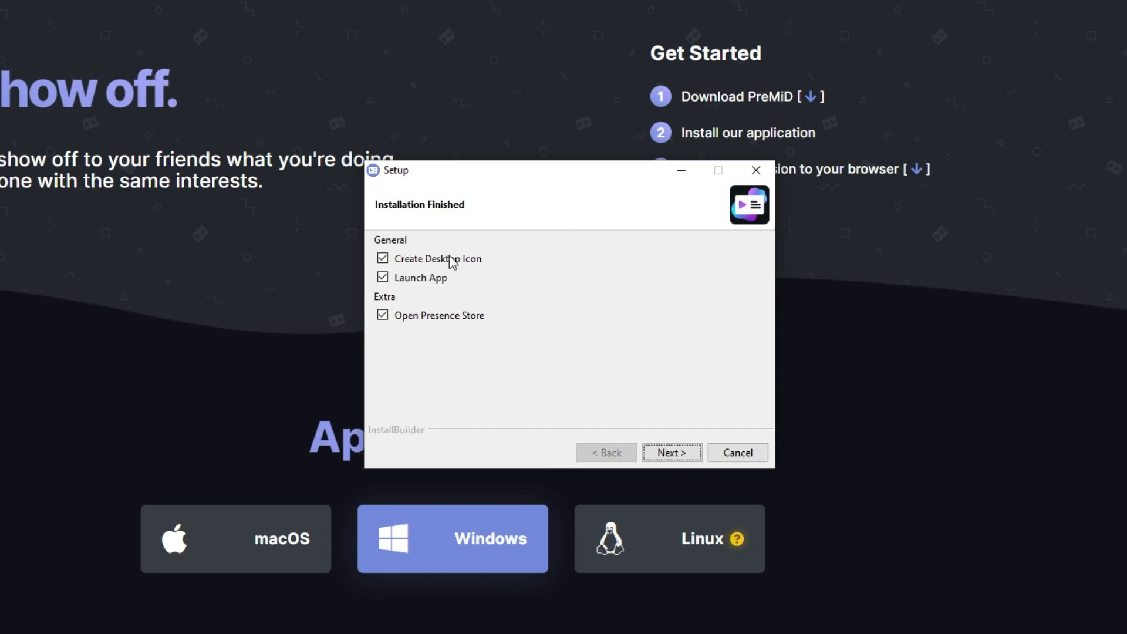
mouse_move(458, 259)
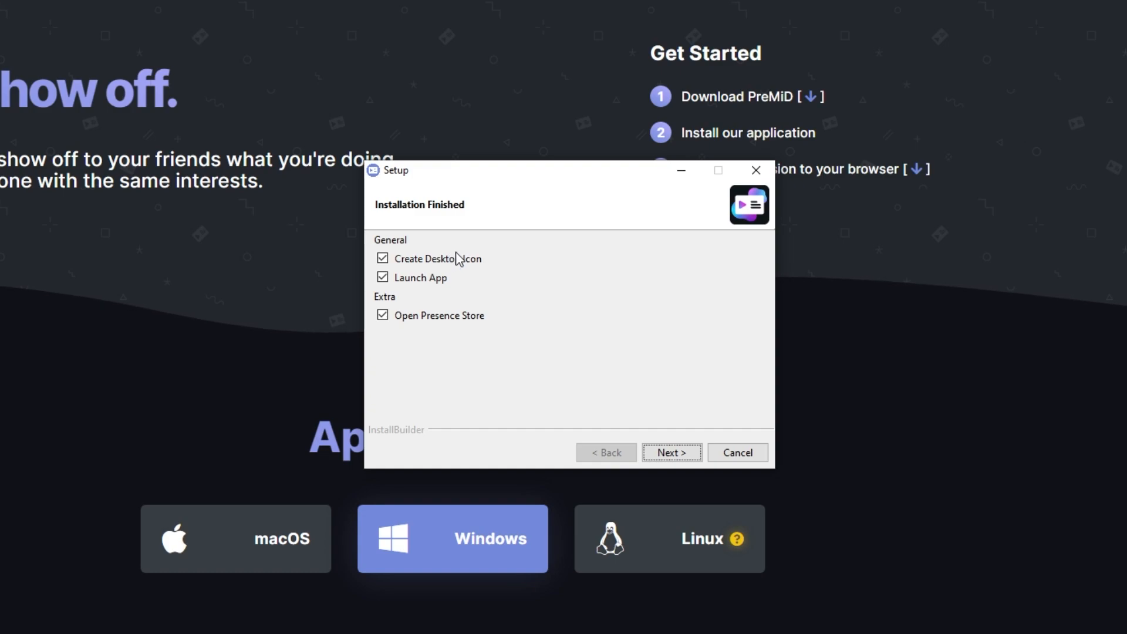
mouse_move(444, 272)
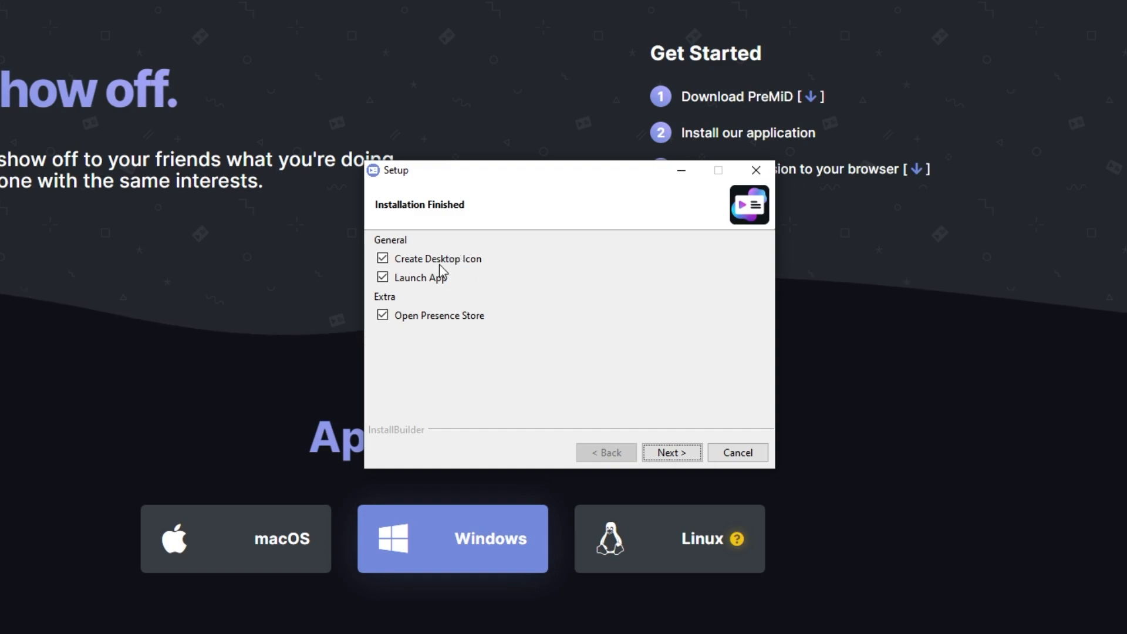
mouse_move(469, 271)
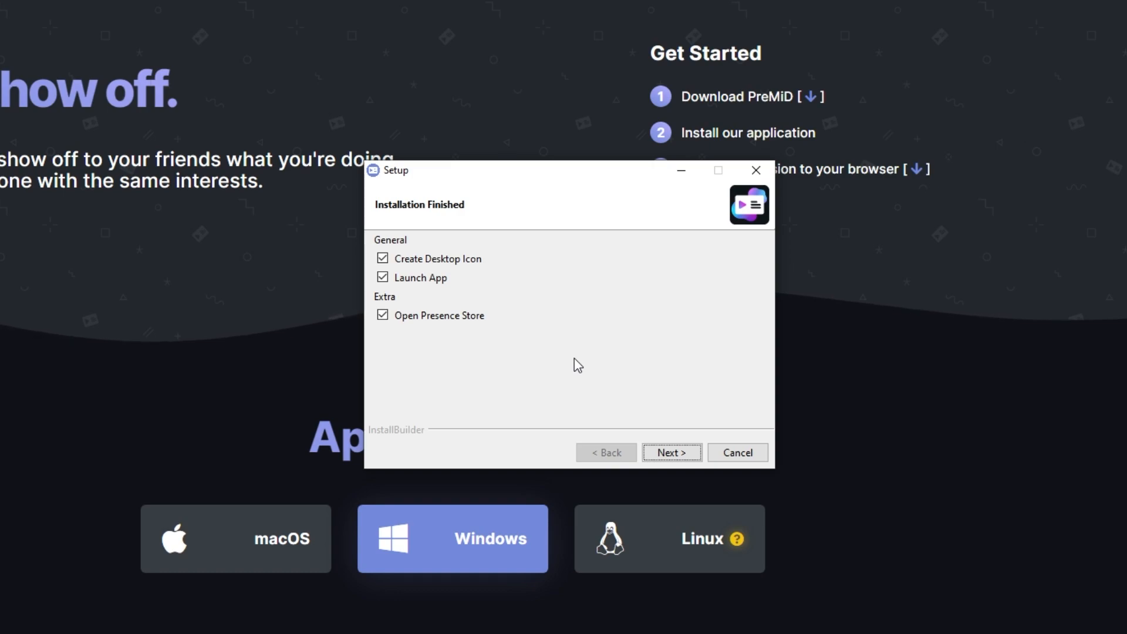
mouse_move(447, 292)
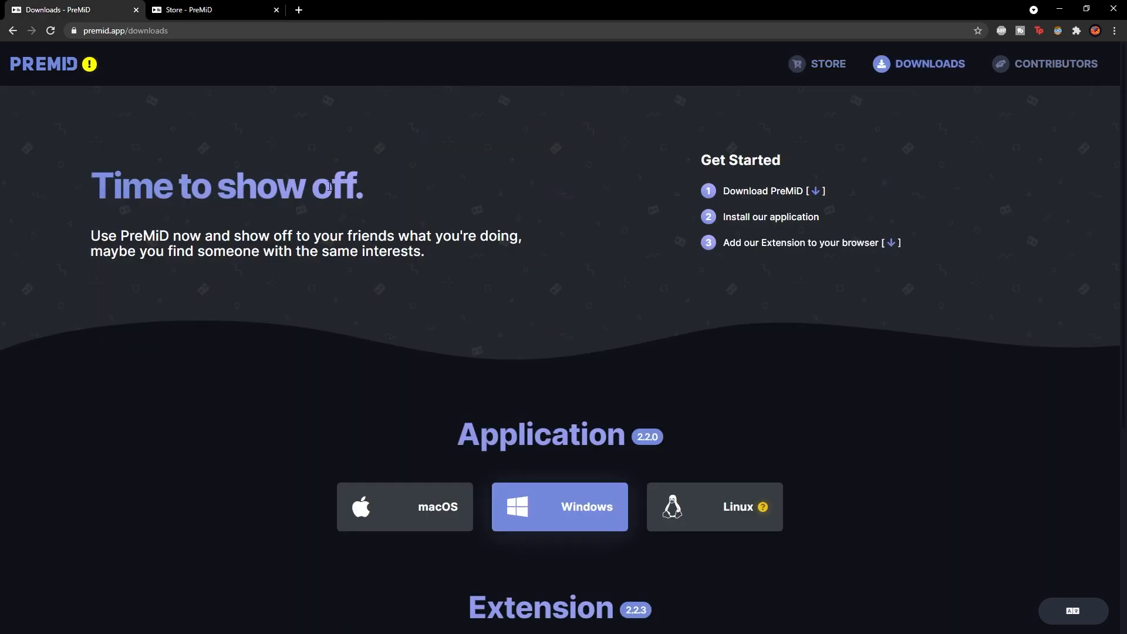
Step: Scroll the downloads page to the Chrome, Firefox and Safari extension options
scroll(down, 3)
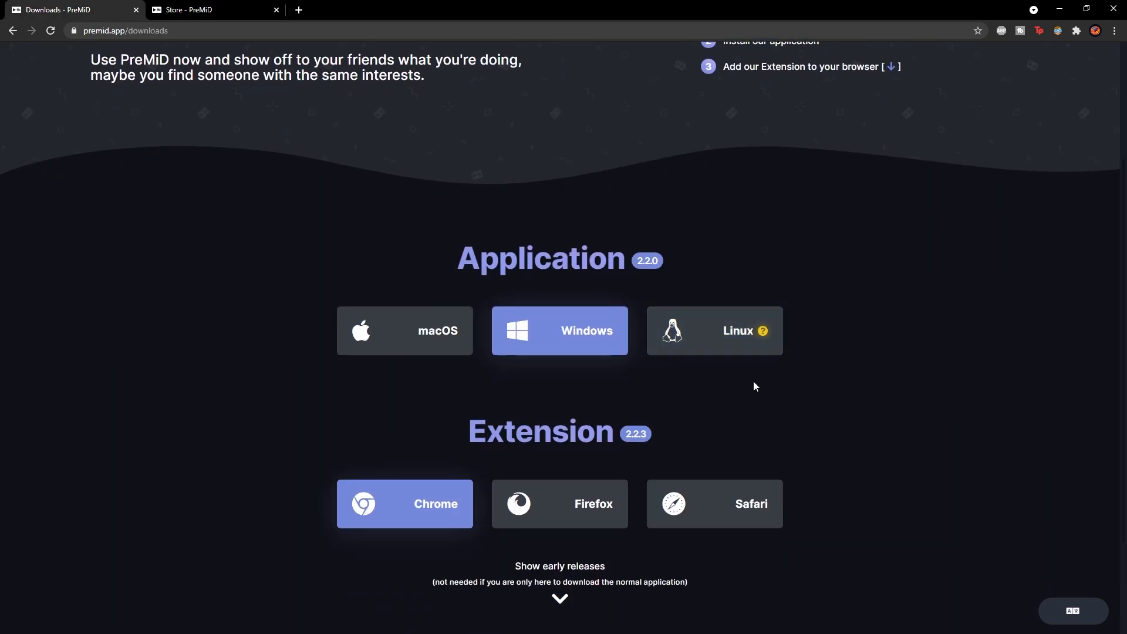
scroll(down, 3)
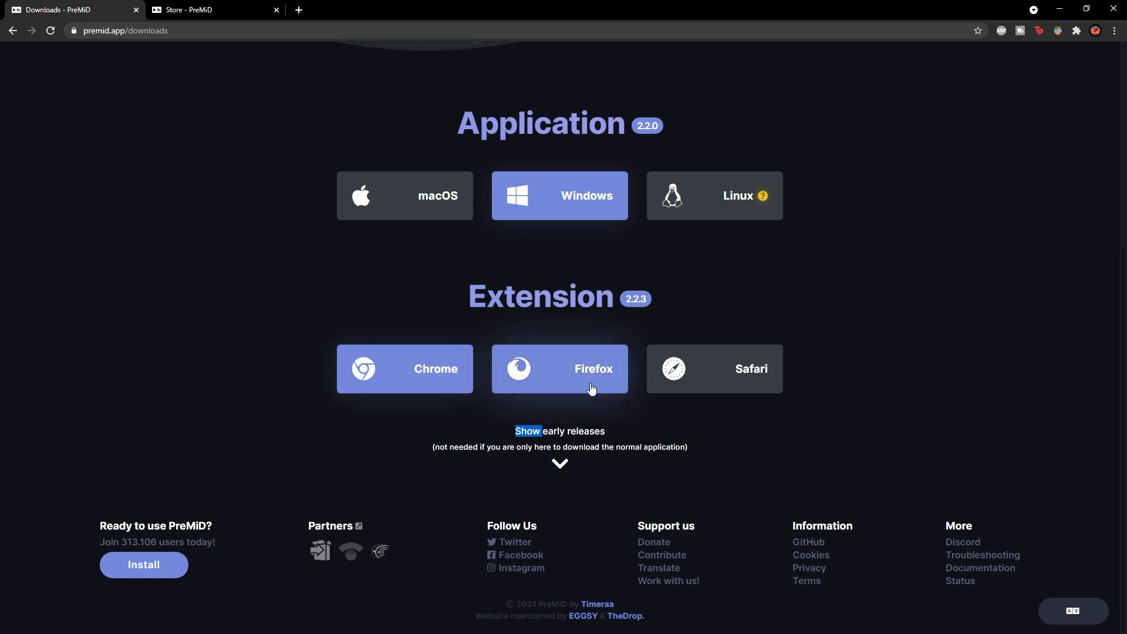
mouse_move(754, 317)
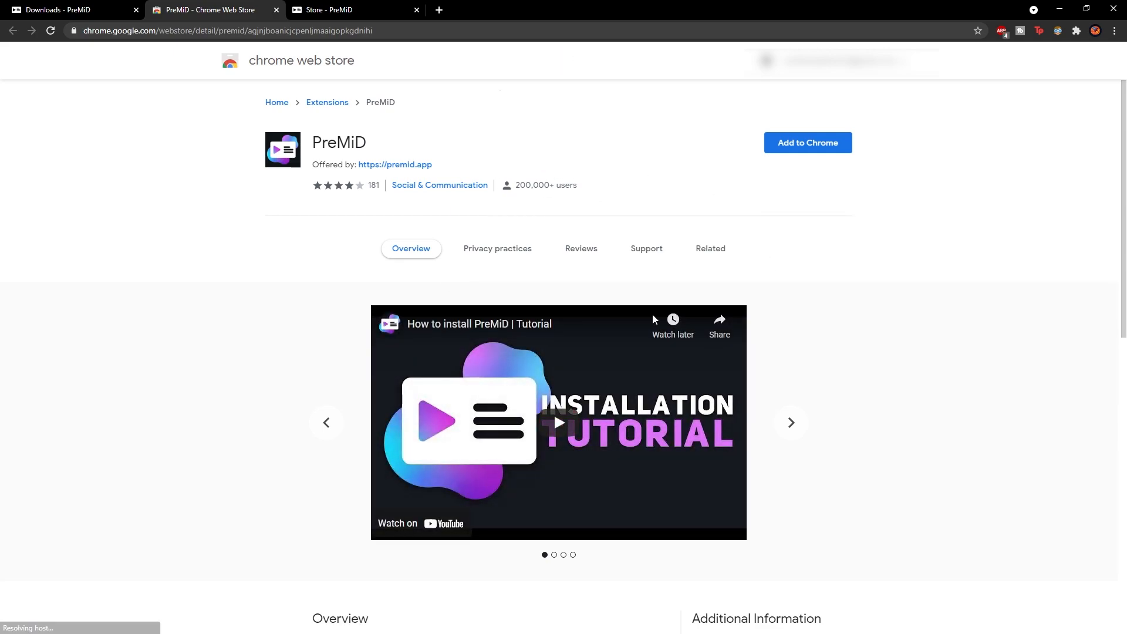
Step: Add the PreMiD extension to Chrome and continue to the PreMiD home page
click(790, 423)
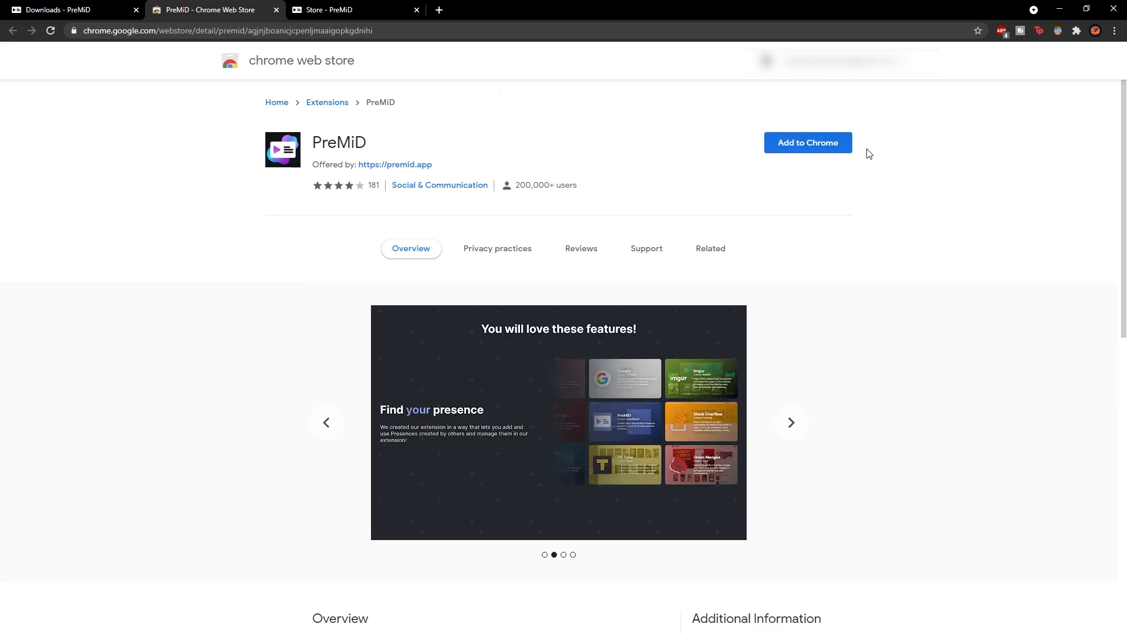
click(807, 142)
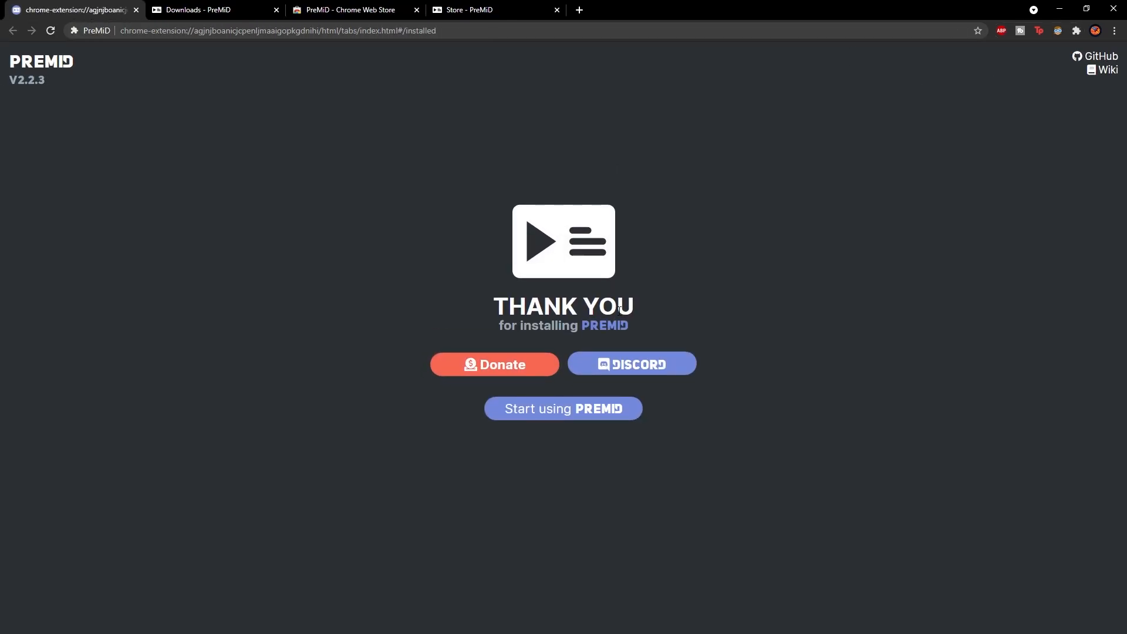
mouse_move(563, 409)
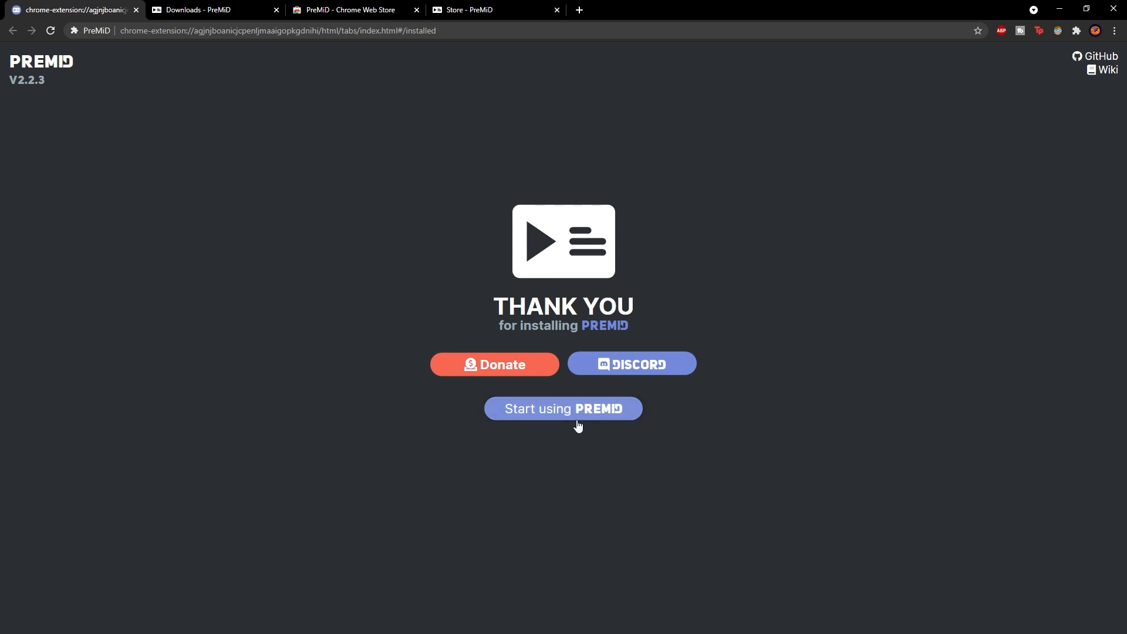
click(563, 408)
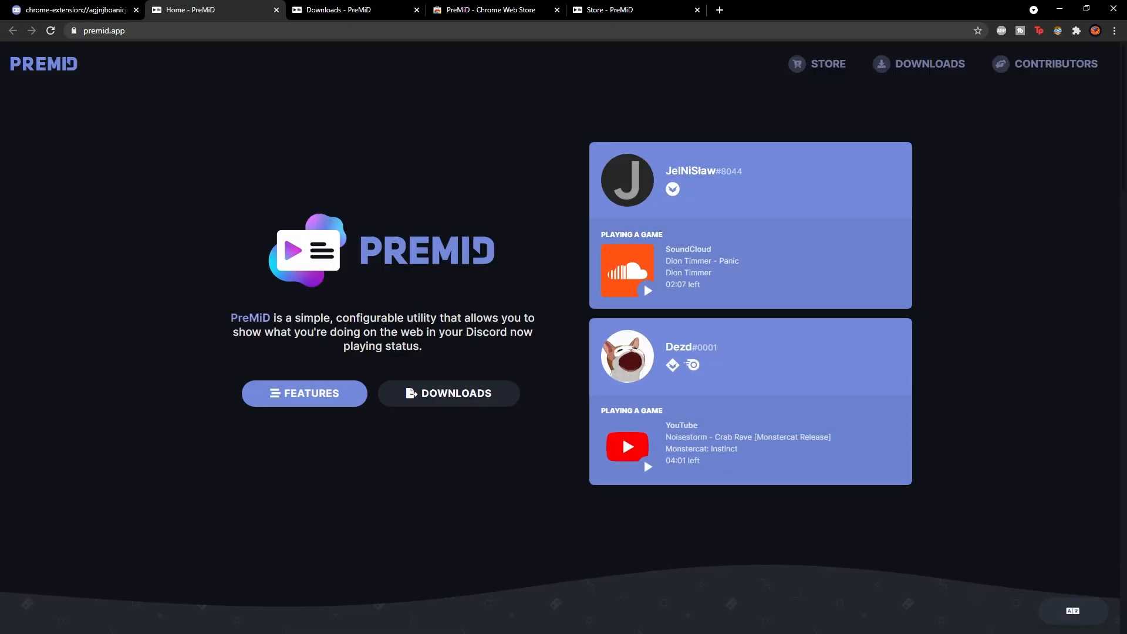
Step: Go through the site's features to the Presence Store and open Custom Status
click(304, 394)
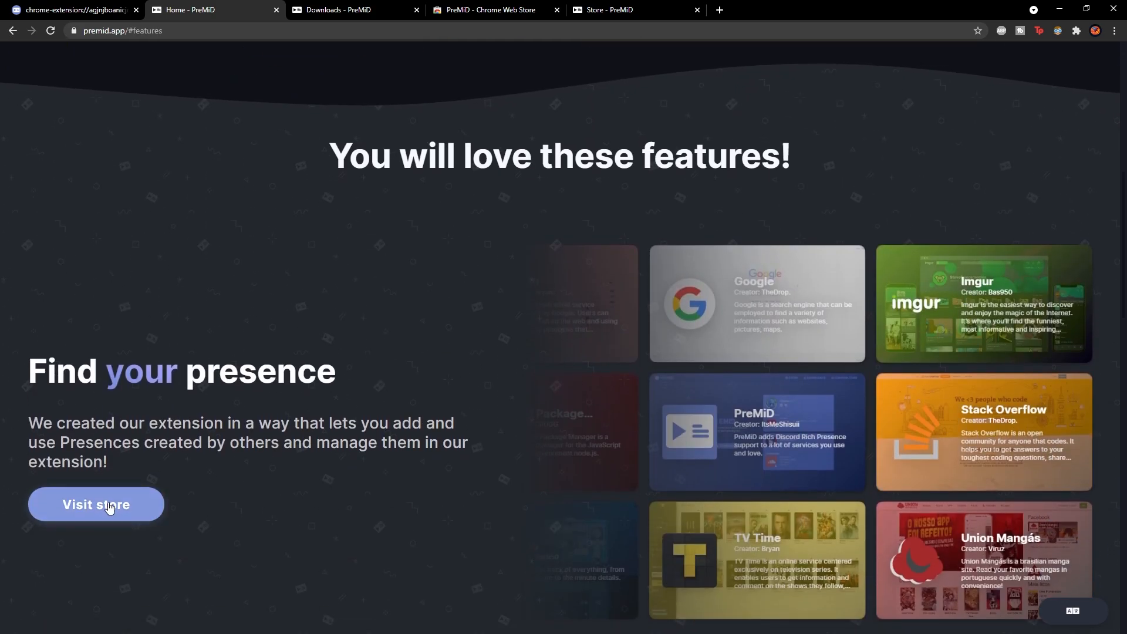
click(95, 503)
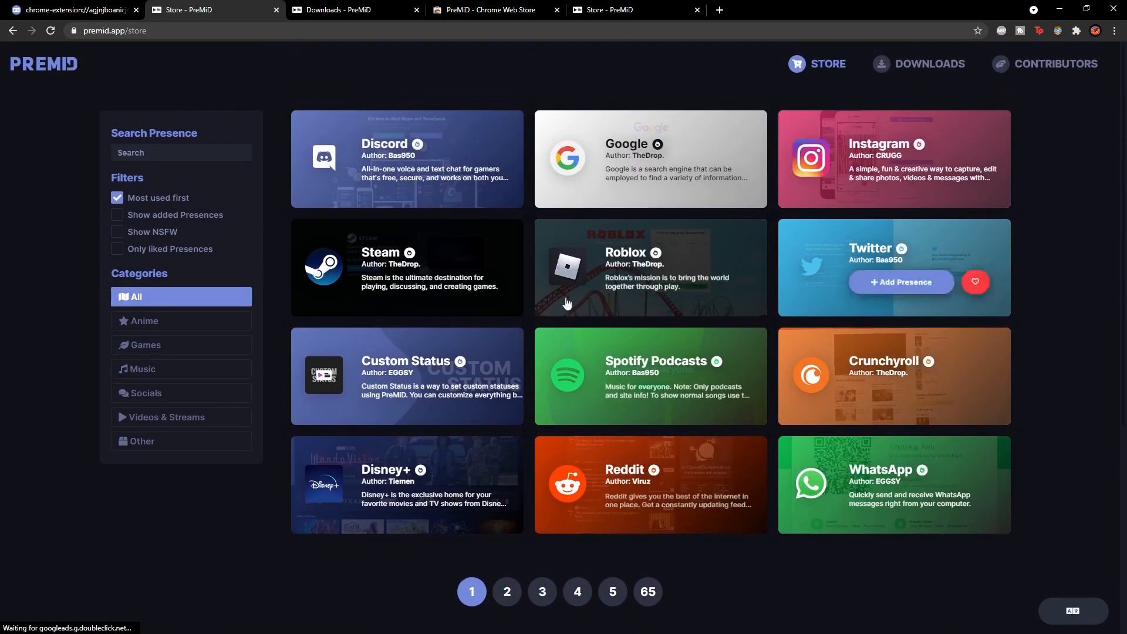
mouse_move(622, 472)
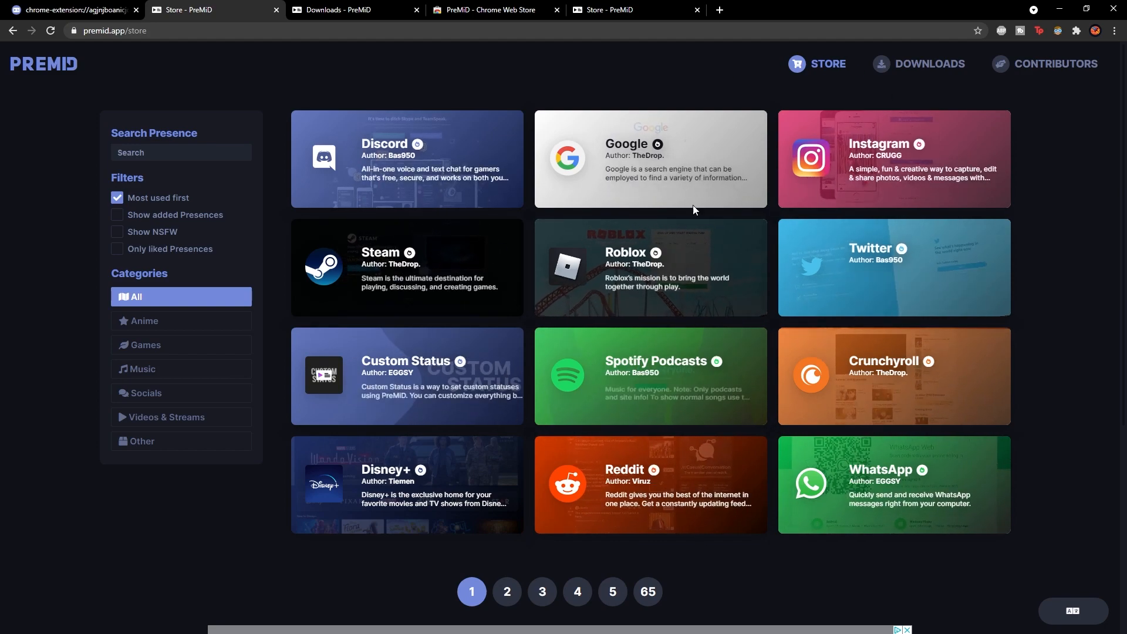
mouse_move(650, 259)
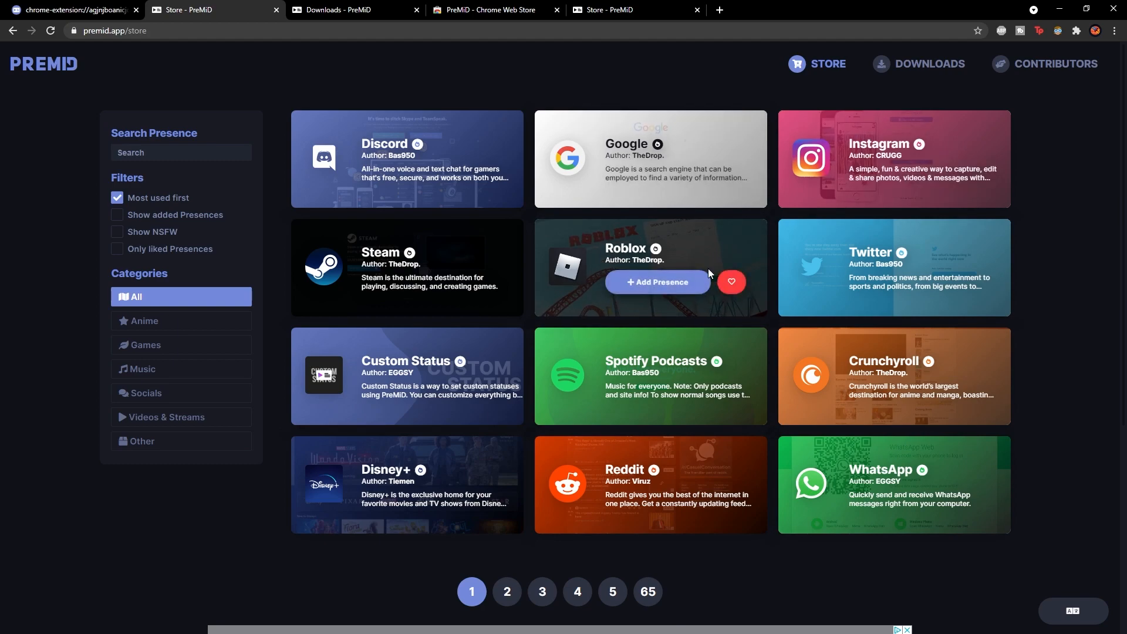
mouse_move(880, 256)
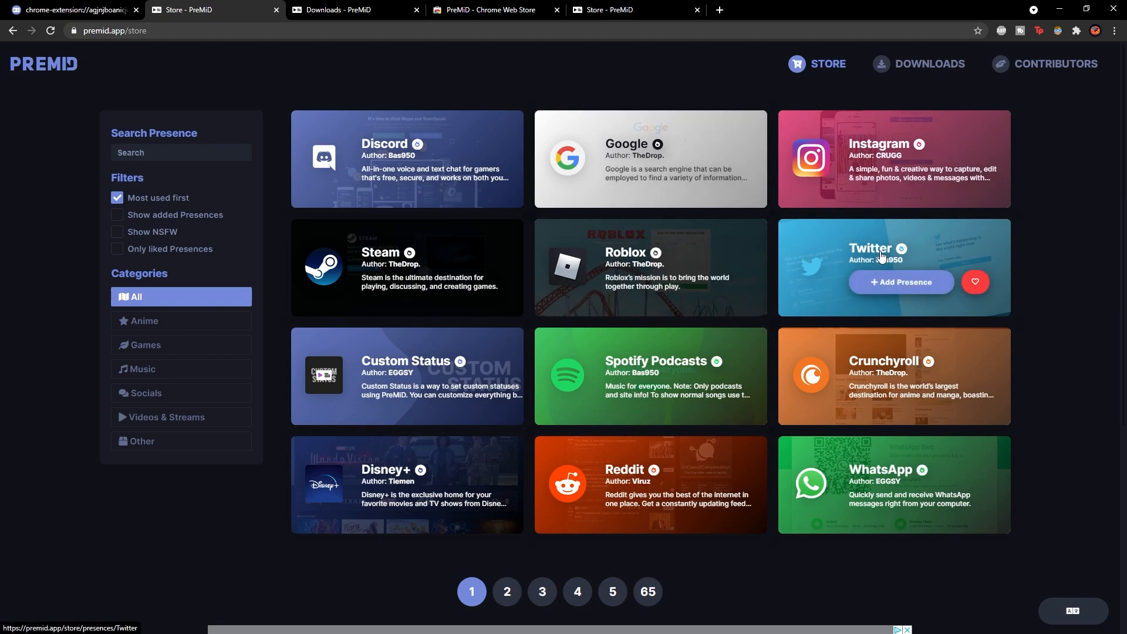
click(406, 375)
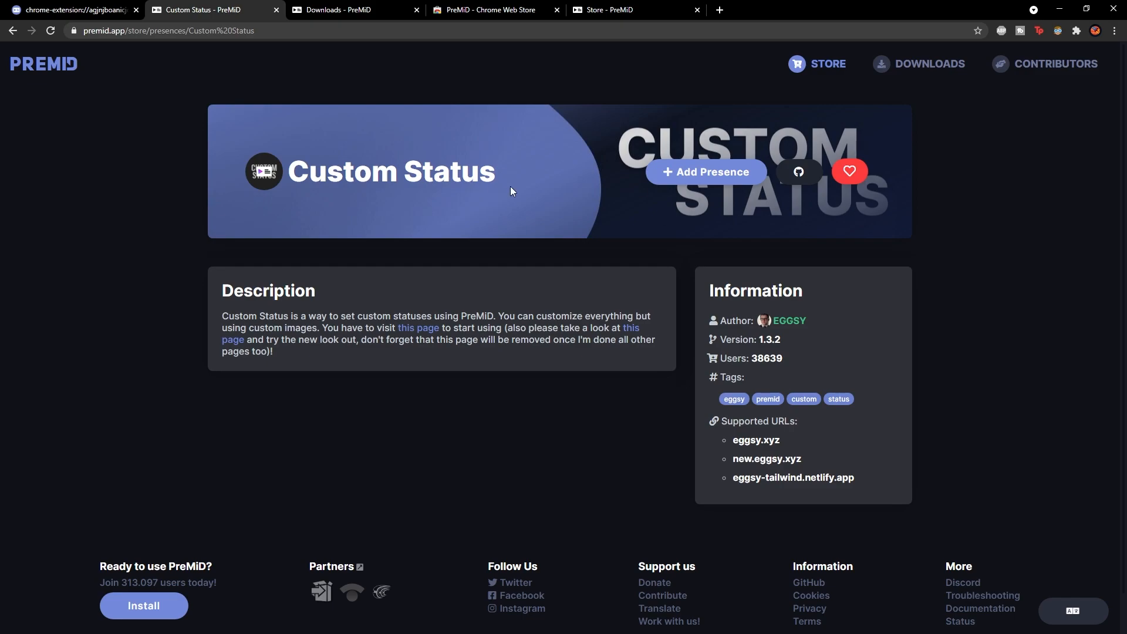
mouse_move(707, 172)
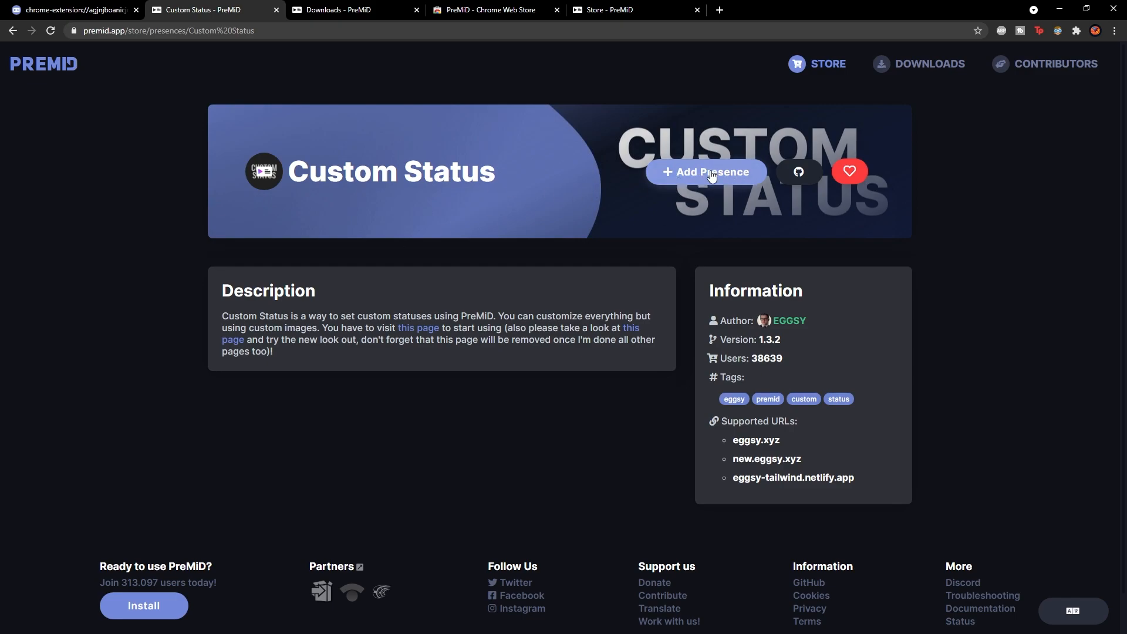
Step: Add the Custom Status presence and open its eggsy.xyz configuration page
click(705, 172)
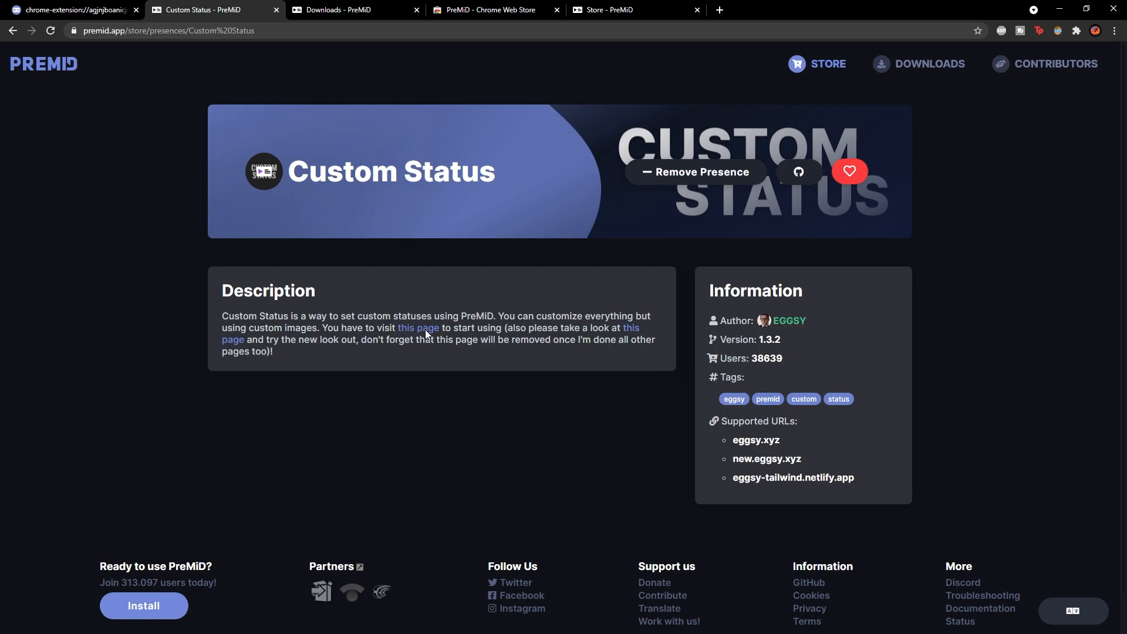
click(418, 328)
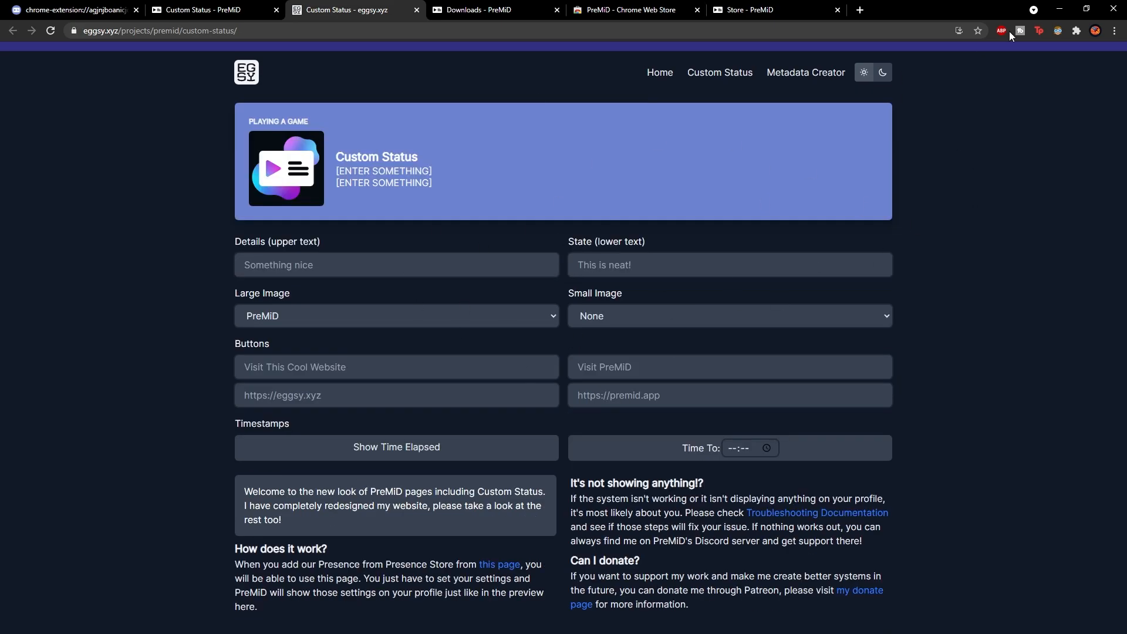
mouse_move(1059, 9)
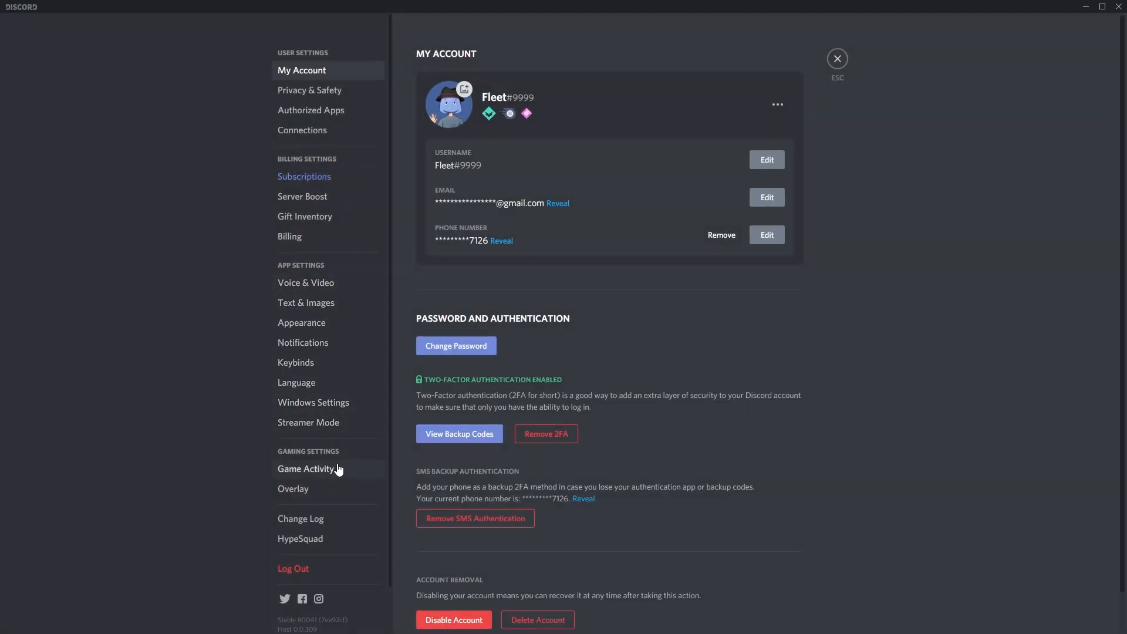
mouse_move(319, 477)
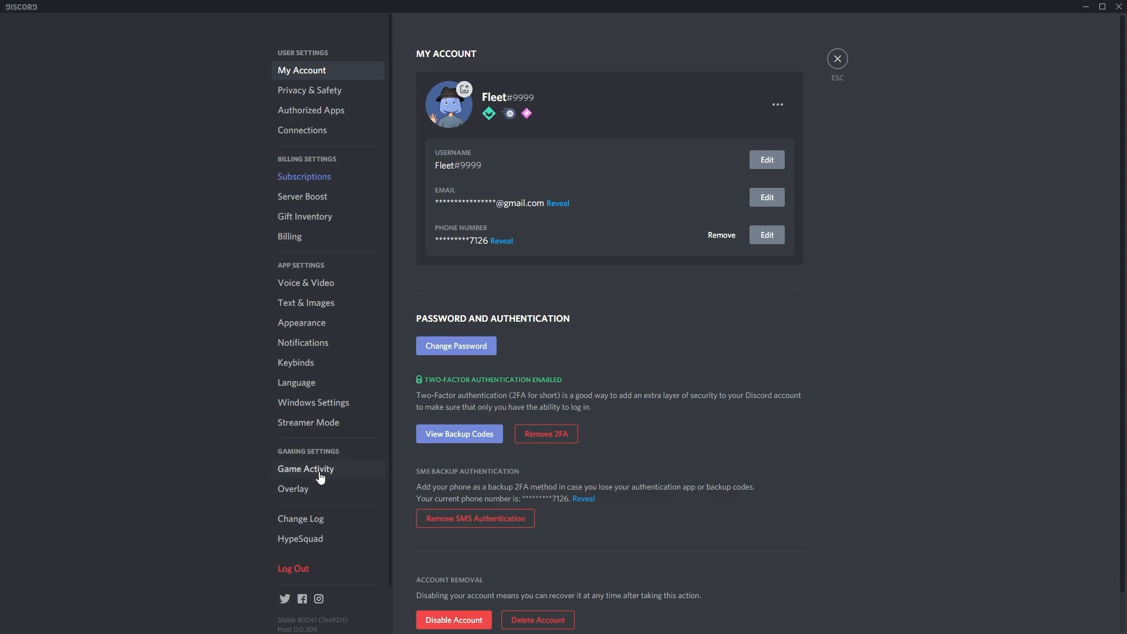
Step: Open Discord's Game Activity settings to check the status-message toggle
click(305, 468)
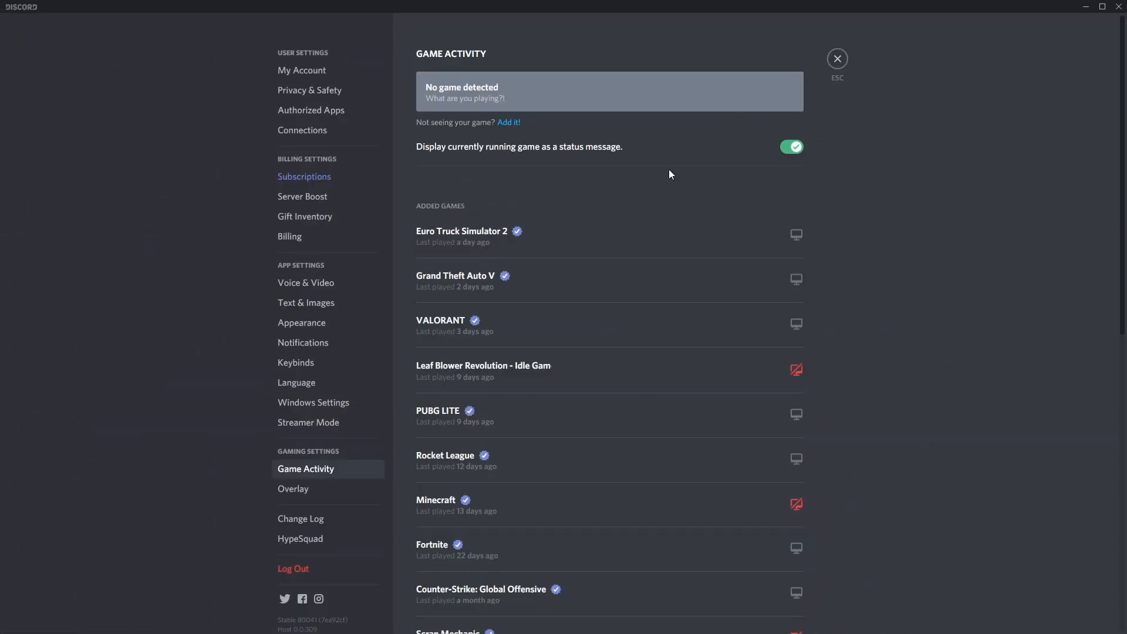
mouse_move(726, 156)
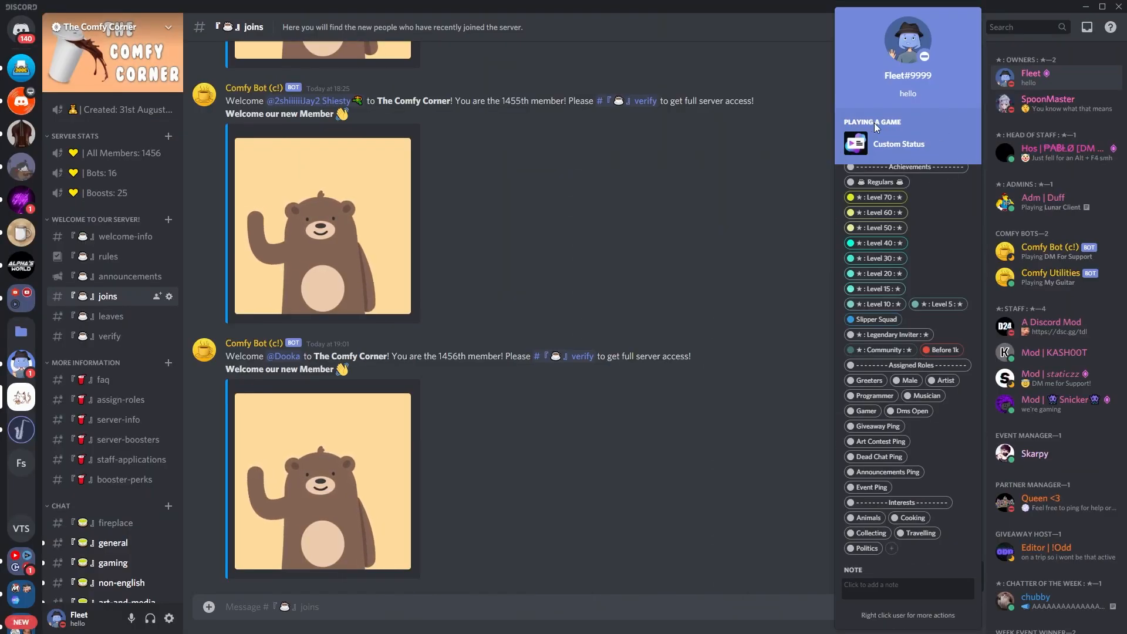
mouse_move(938, 142)
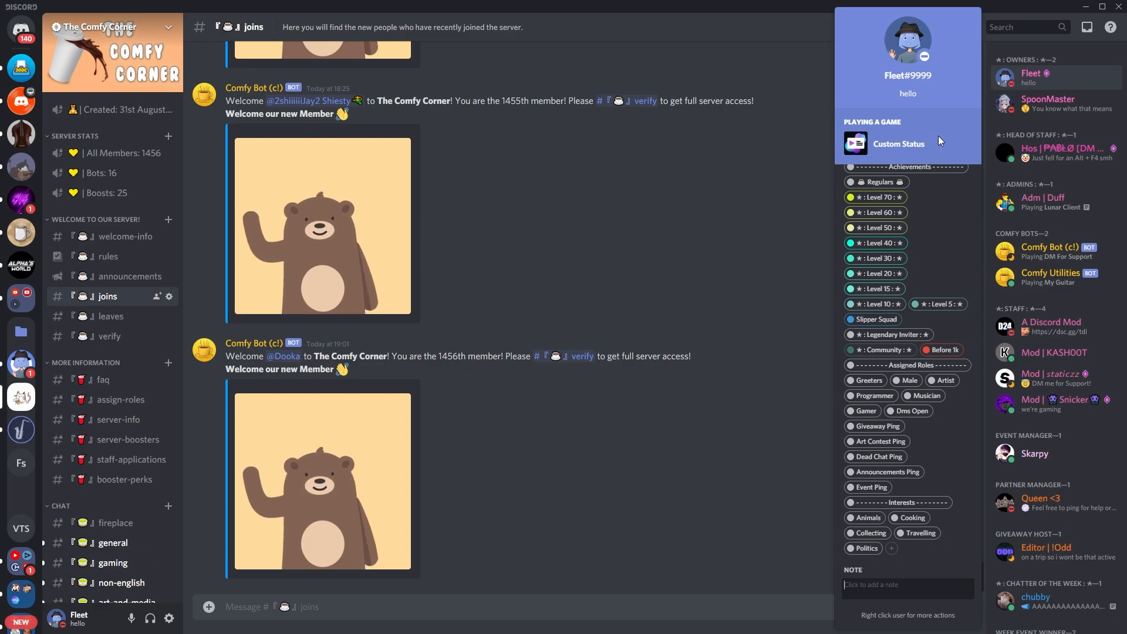
mouse_move(711, 195)
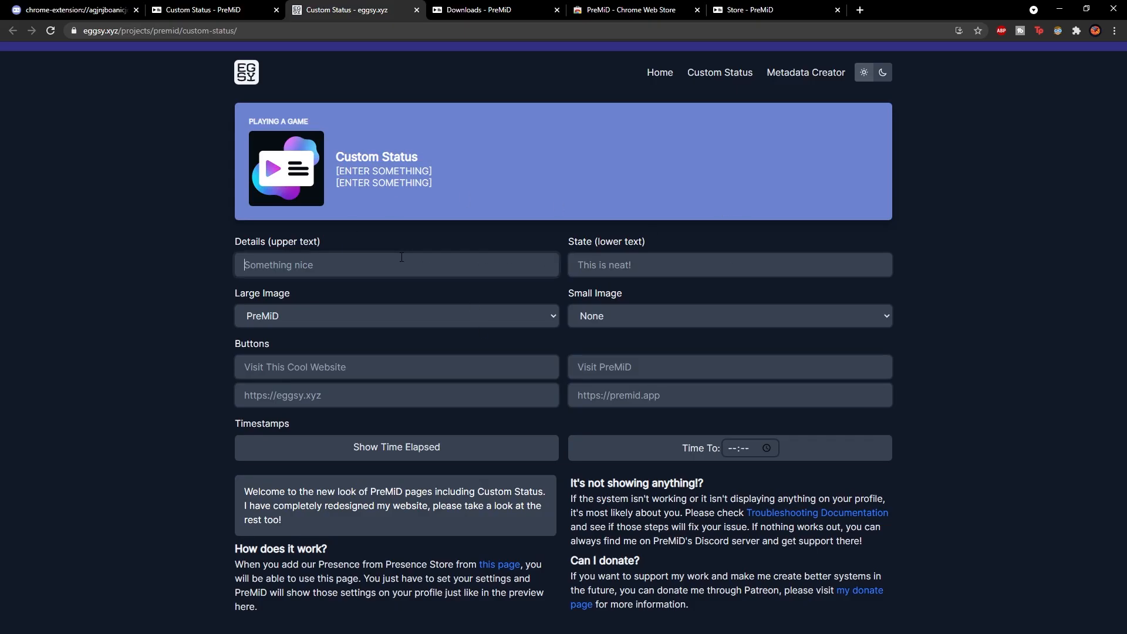
Step: Enter 'Subscribe' as the upper status text and 'To Fleet' as the lower line
click(395, 315)
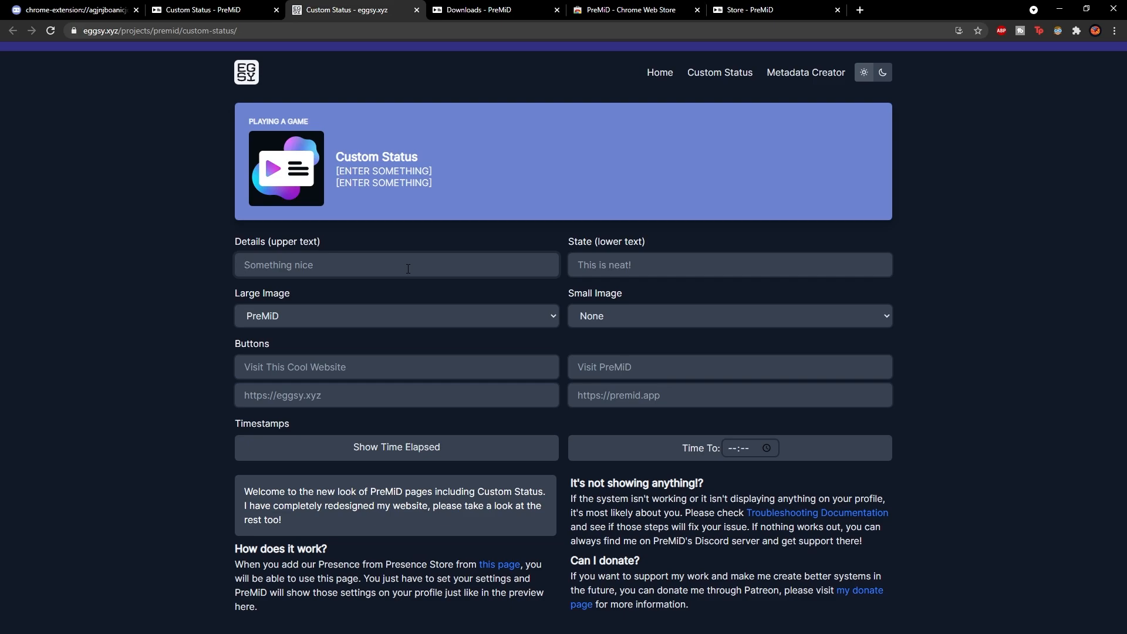
text(Subscribe)
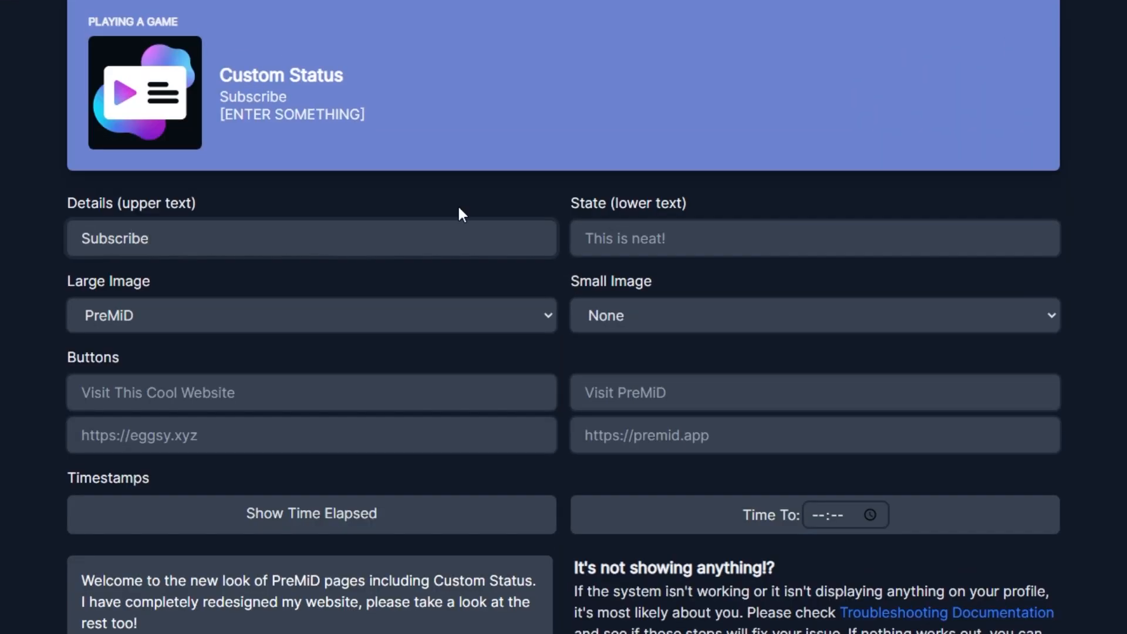
text(T)
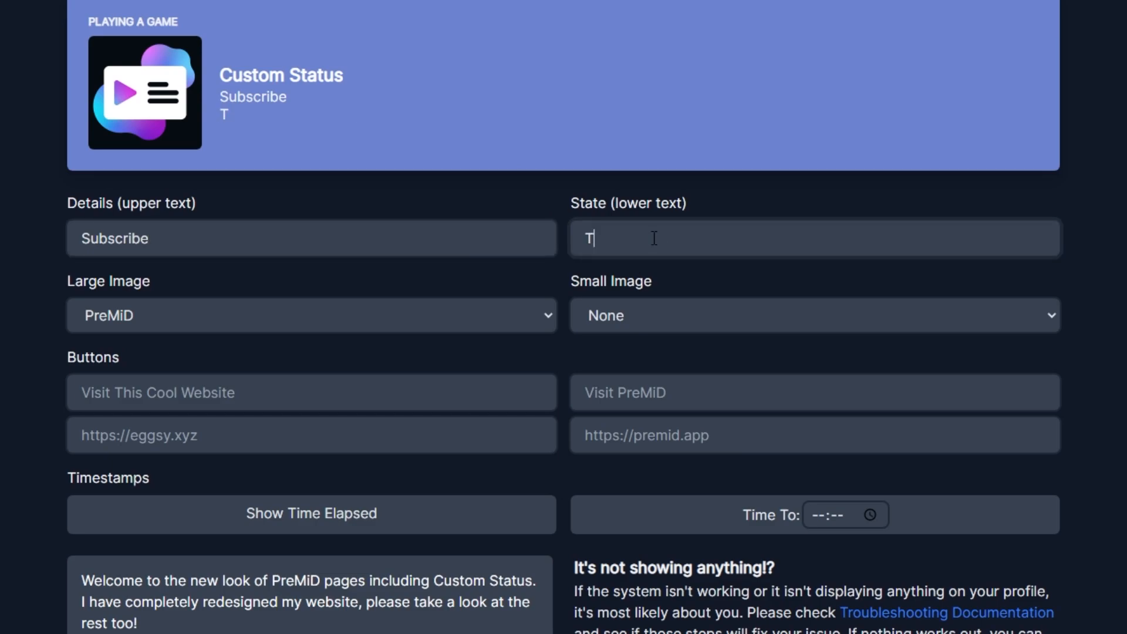
text(o)
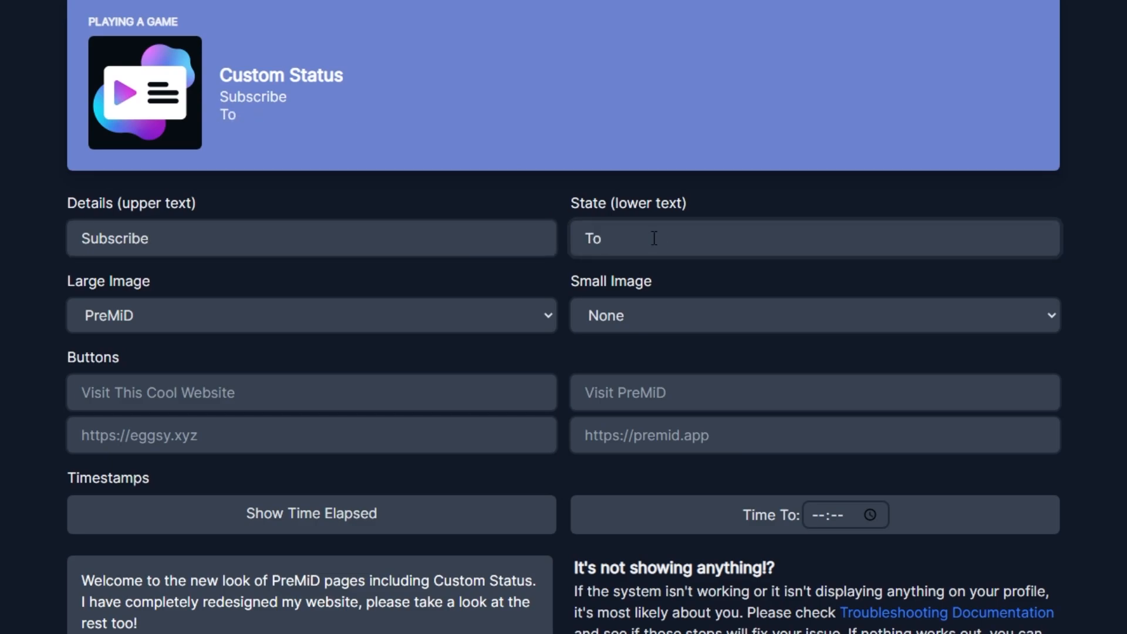
text(Fleet)
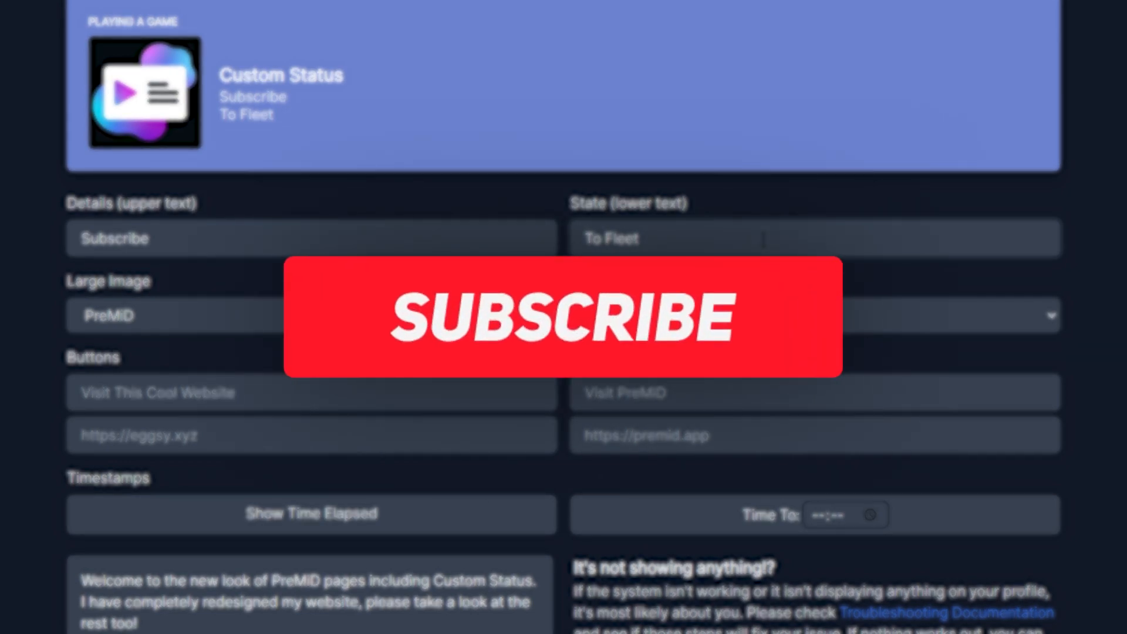
click(562, 317)
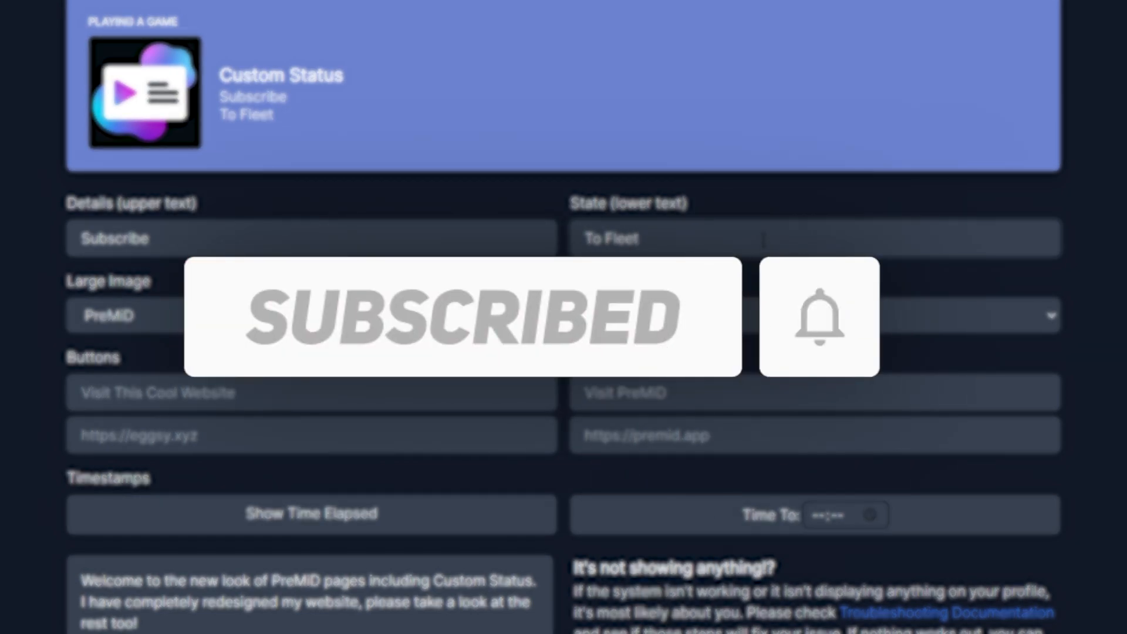
Step: Select Pepe Sweat from the Large Image list
click(378, 286)
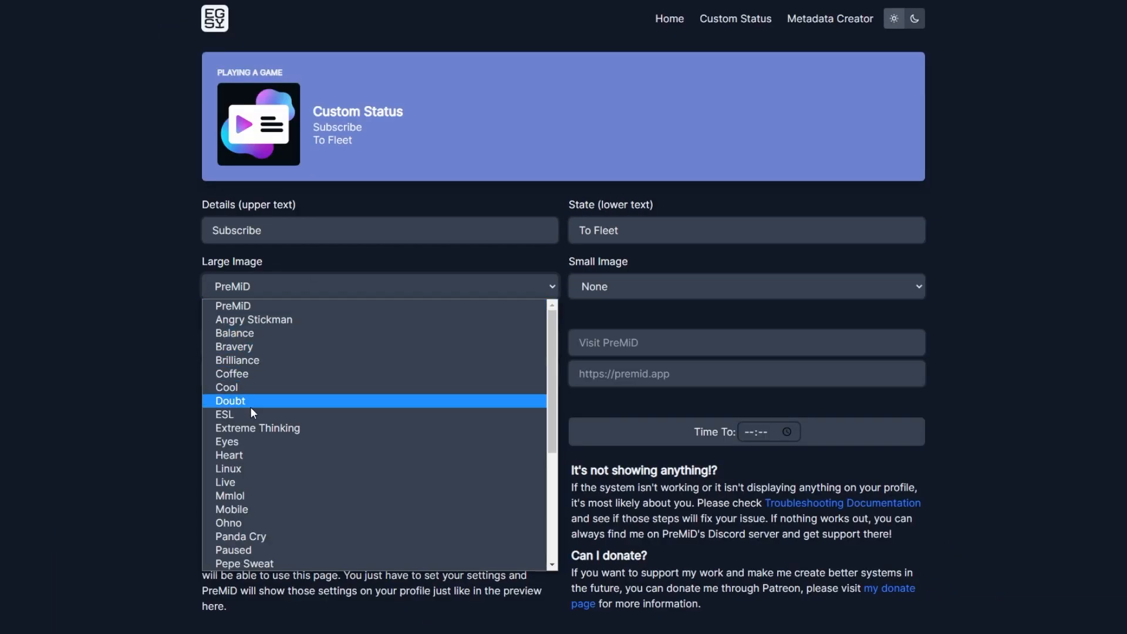
scroll(down, 3)
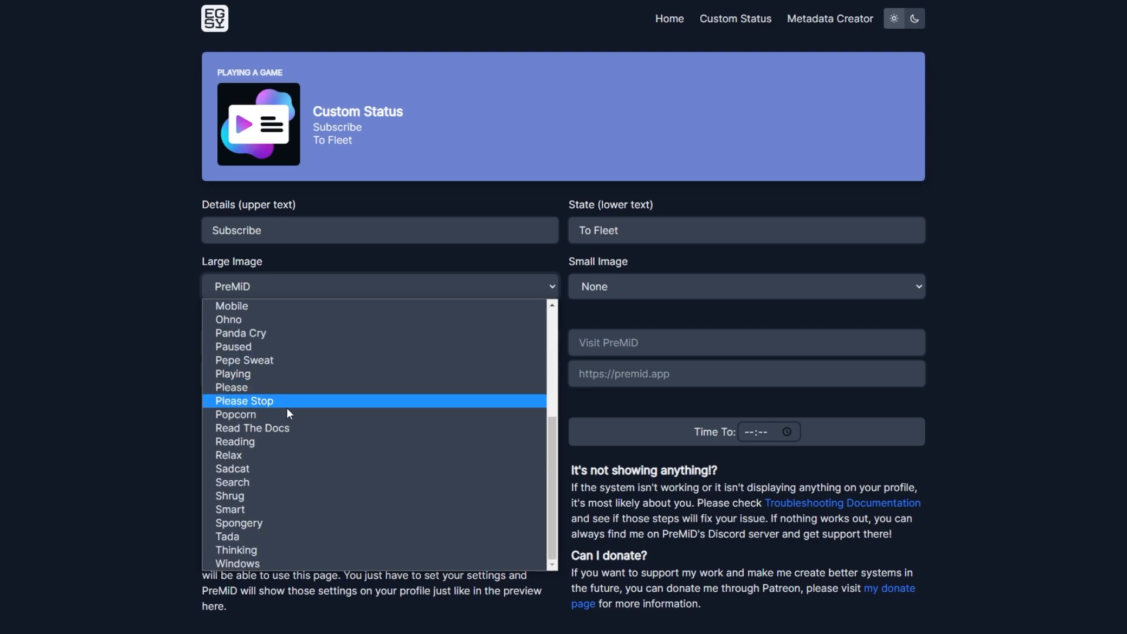
mouse_move(266, 366)
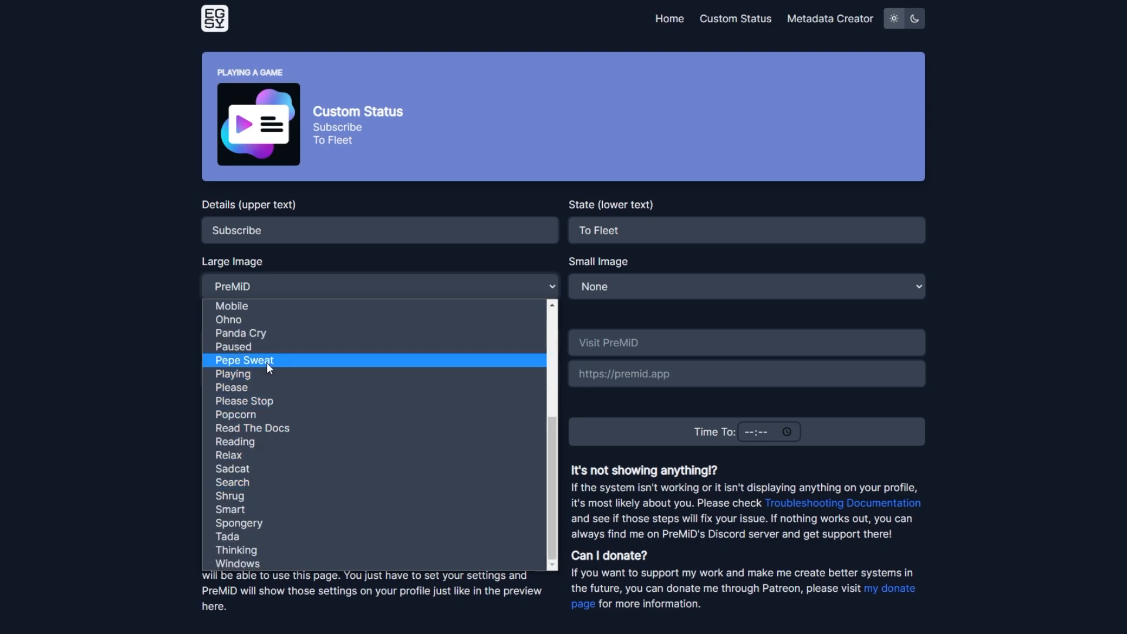
click(244, 360)
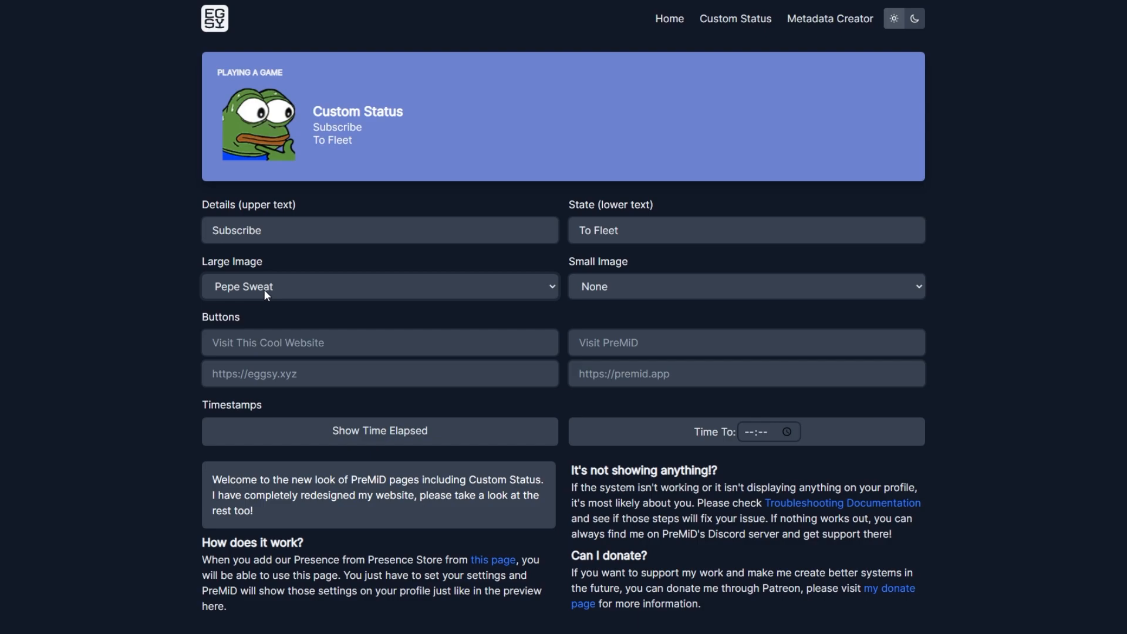
Step: Preview Angry Stickman, Coffee, ESL and Extreme Thinking, then settle back on Pepe Sweat
click(378, 286)
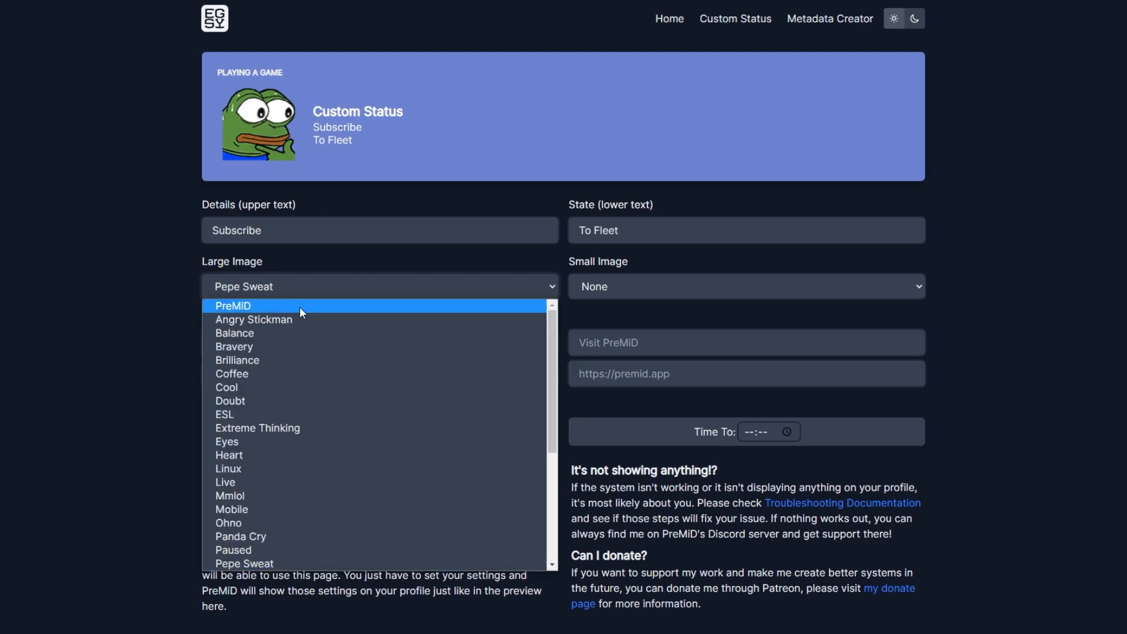
click(253, 319)
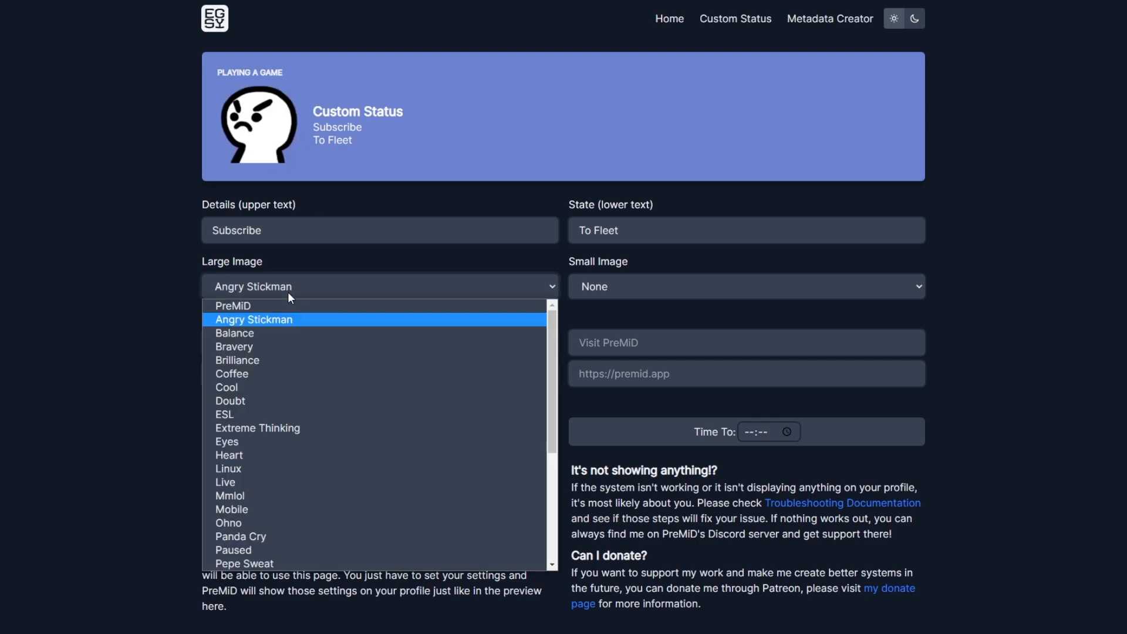
click(232, 373)
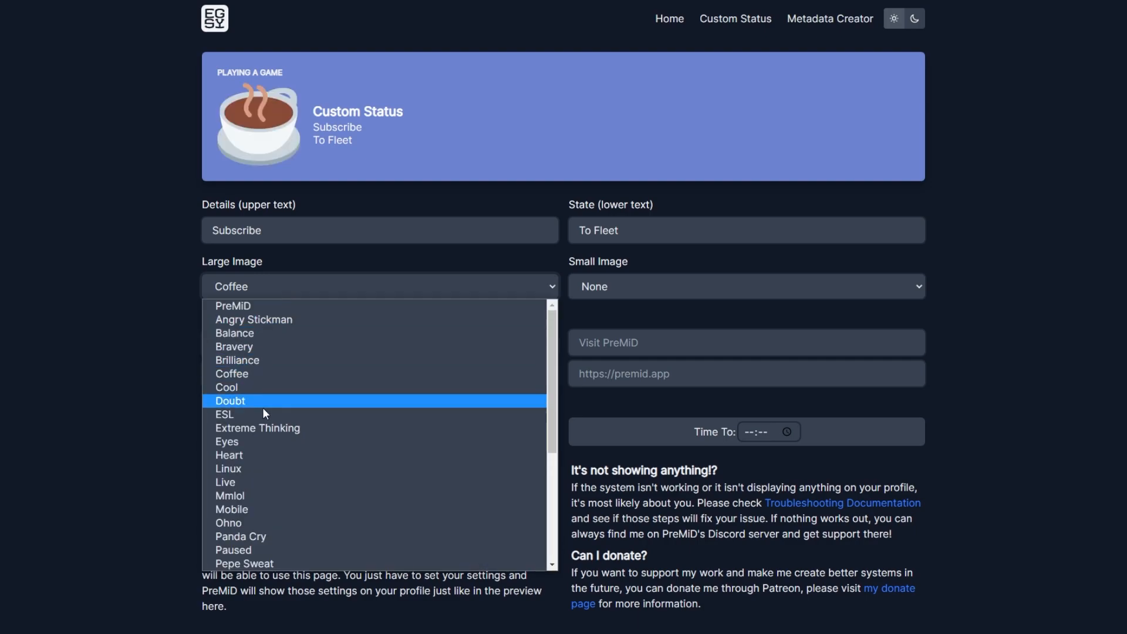
click(224, 415)
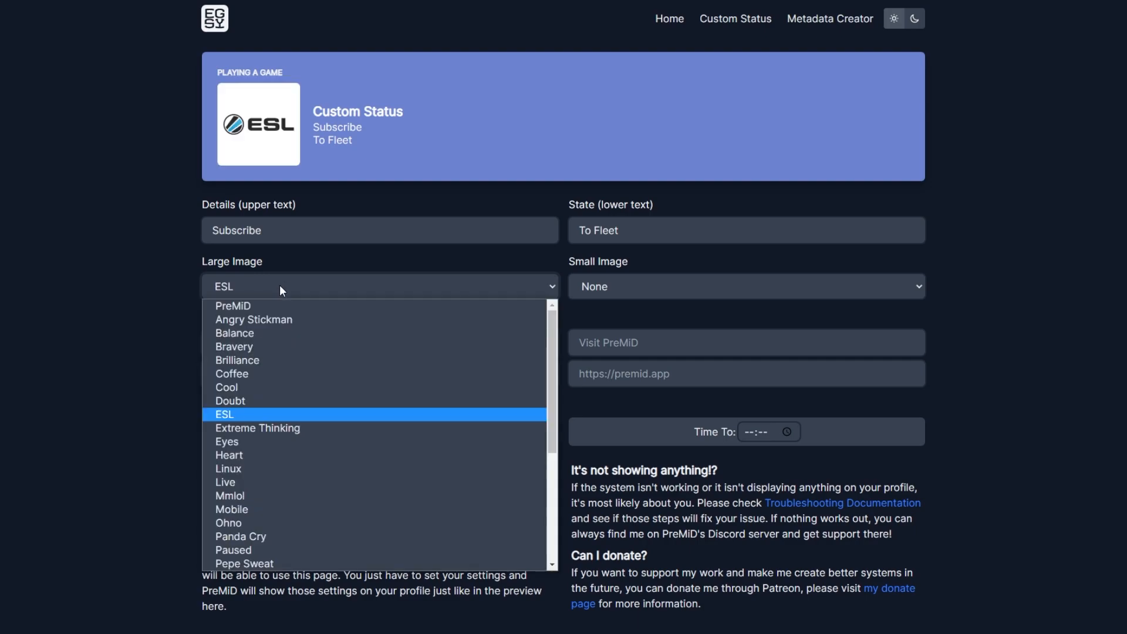
click(257, 428)
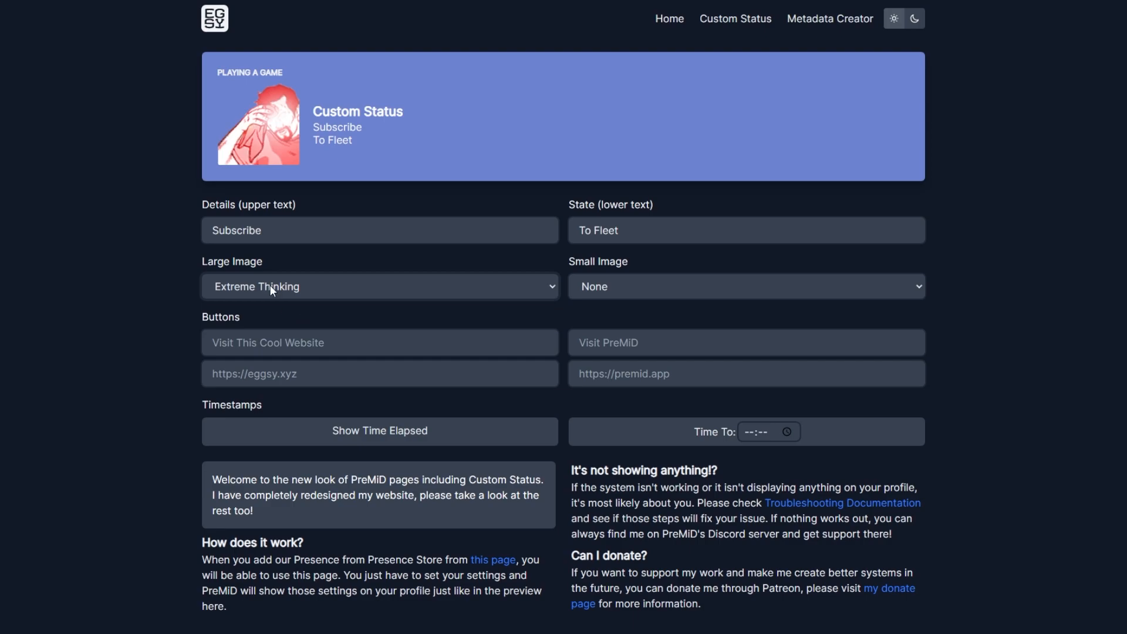
click(378, 286)
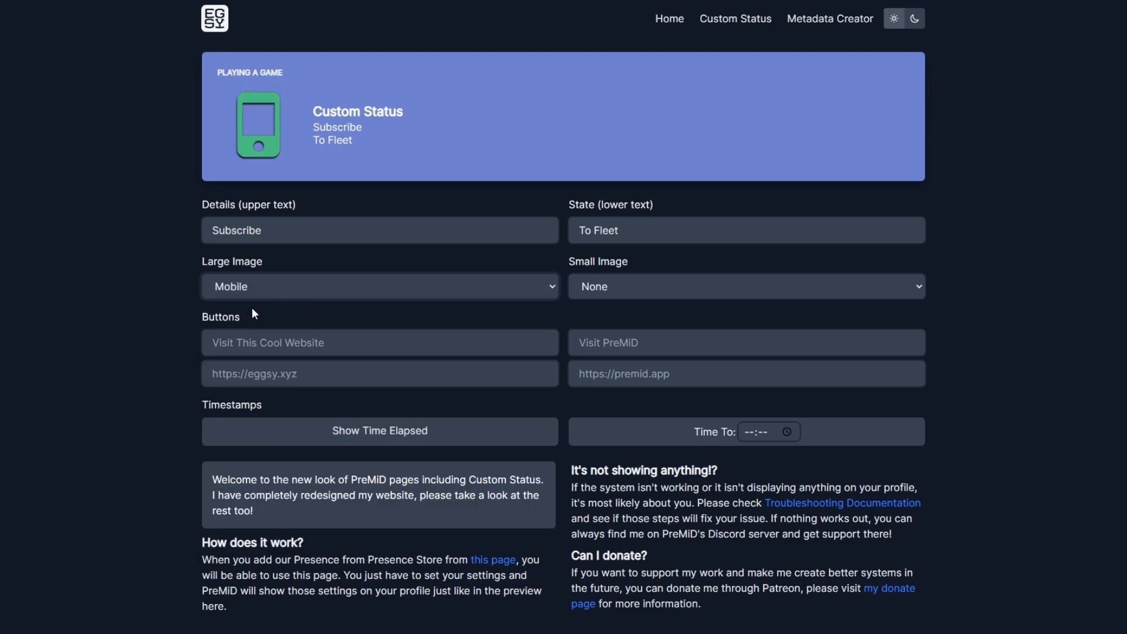
click(378, 286)
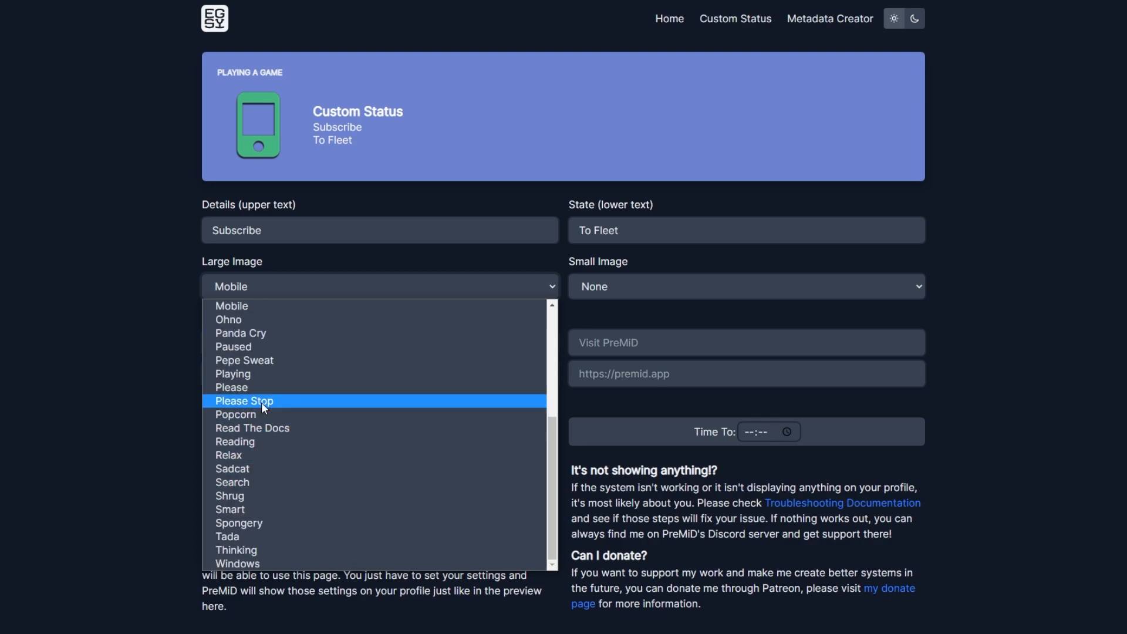
click(244, 361)
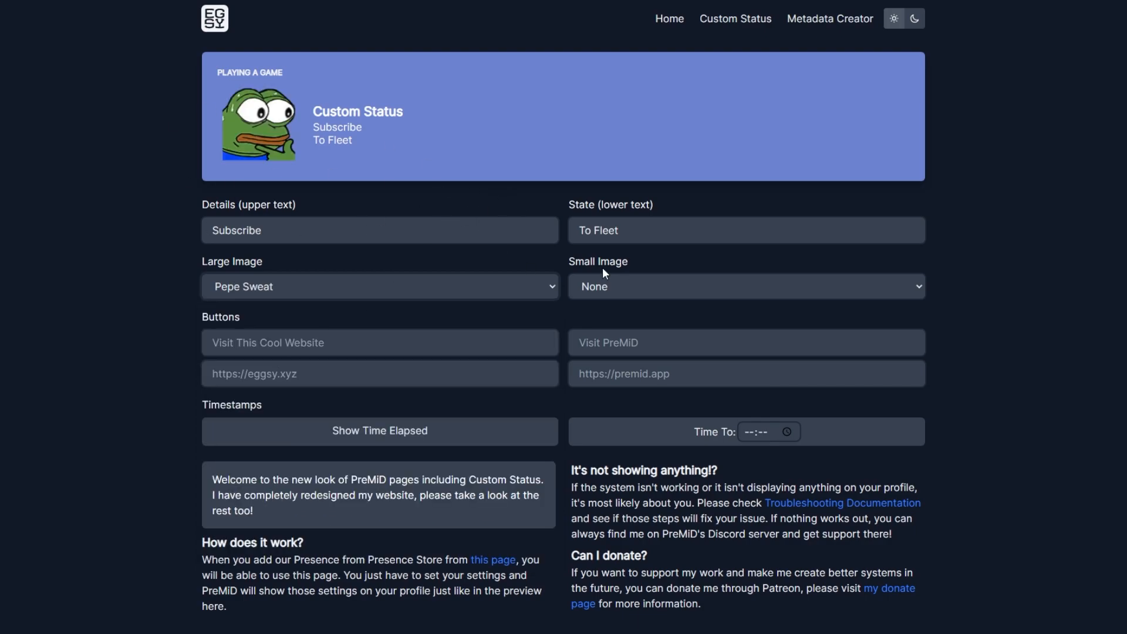
Step: Choose Do Not Disturb from the Small Image dropdown
click(746, 286)
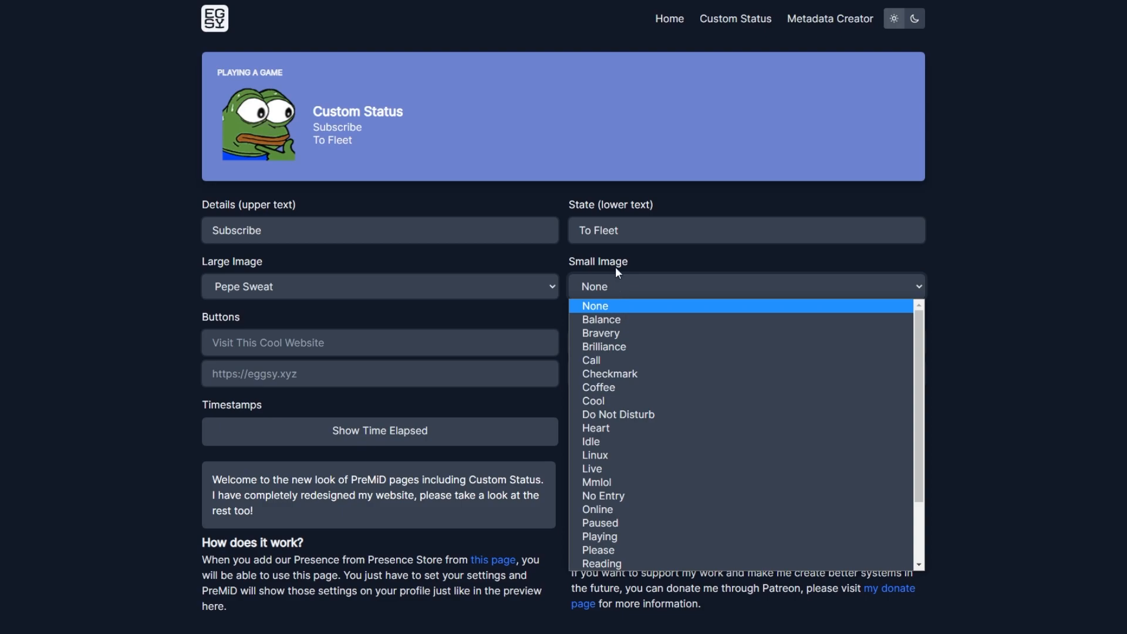
mouse_move(323, 167)
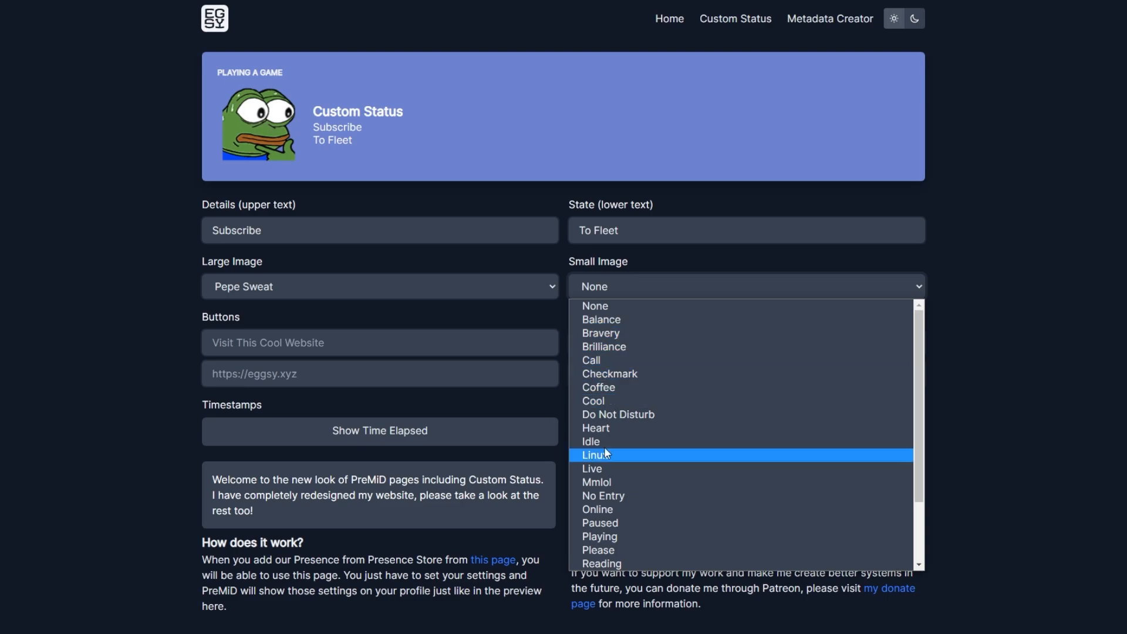
mouse_move(629, 410)
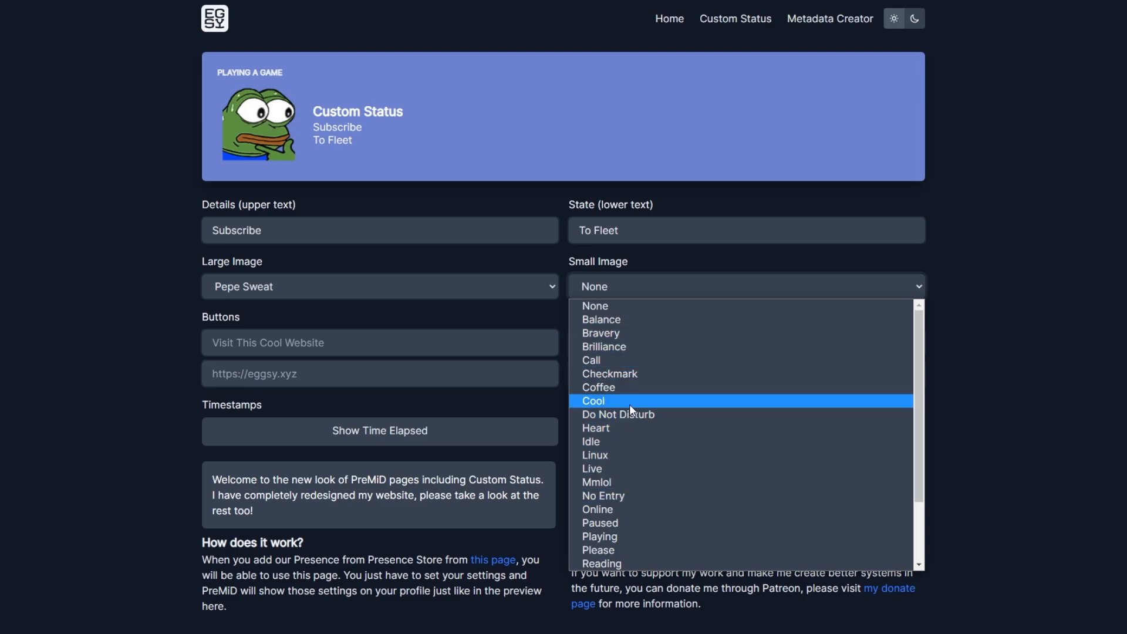
mouse_move(618, 414)
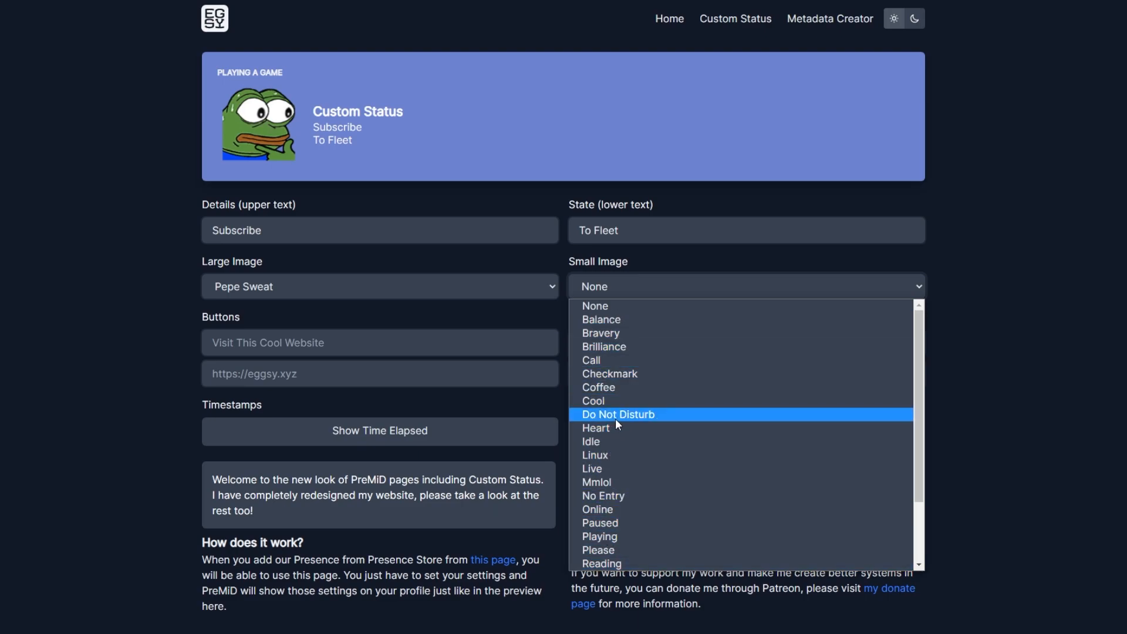
click(618, 414)
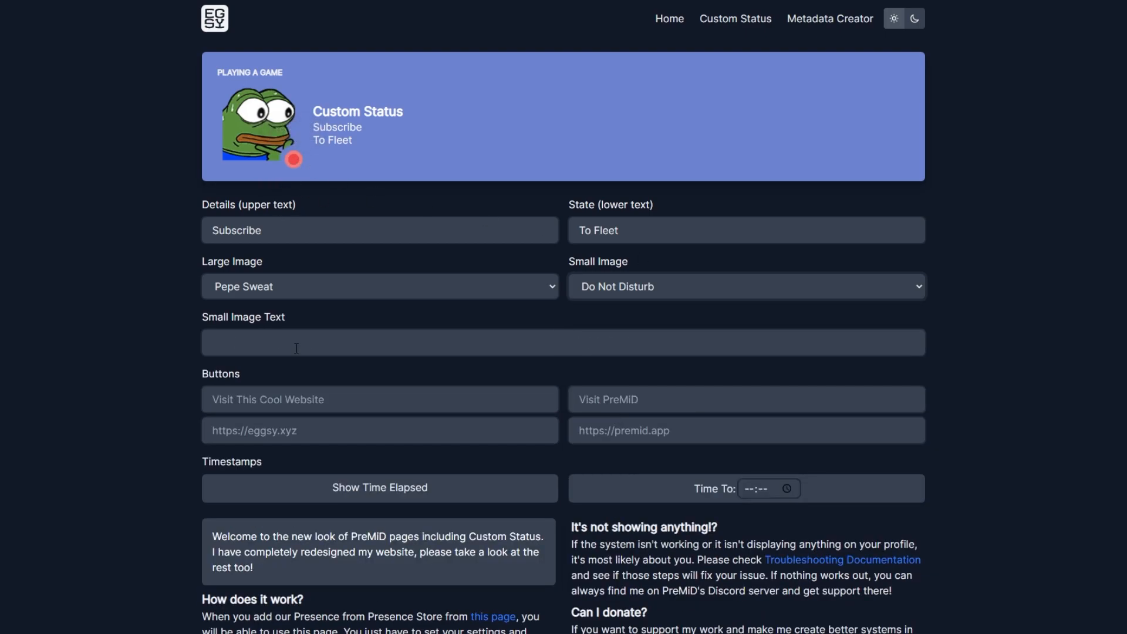
mouse_move(320, 456)
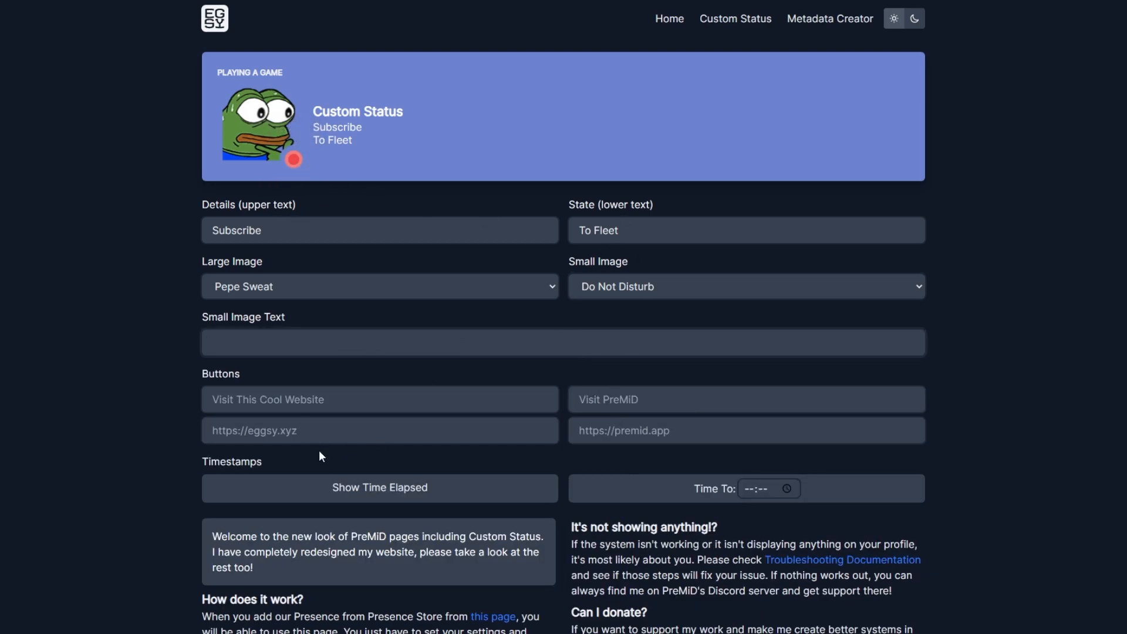
Step: Enable Show Time Elapsed on the eggsy.xyz Custom Status
click(378, 488)
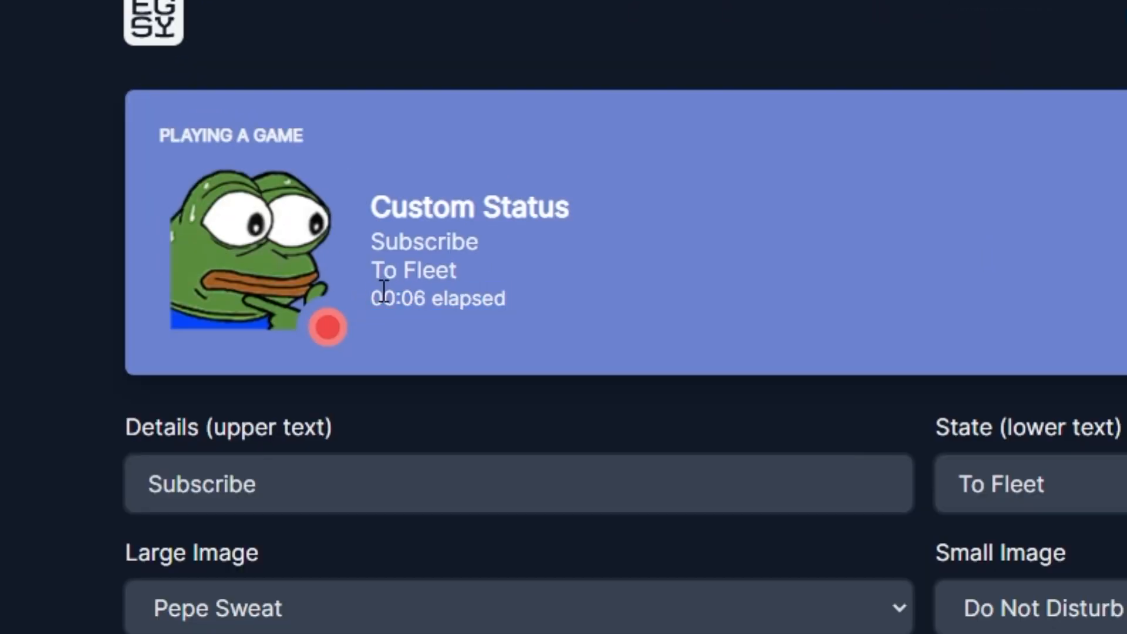
mouse_move(496, 359)
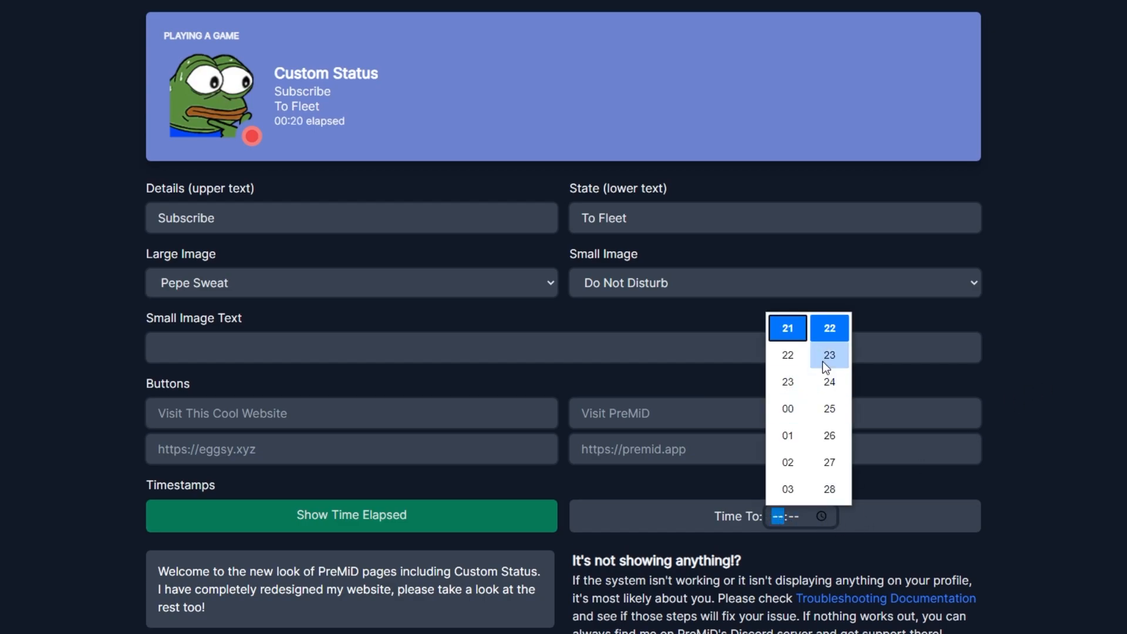
mouse_move(829, 409)
text(23:00)
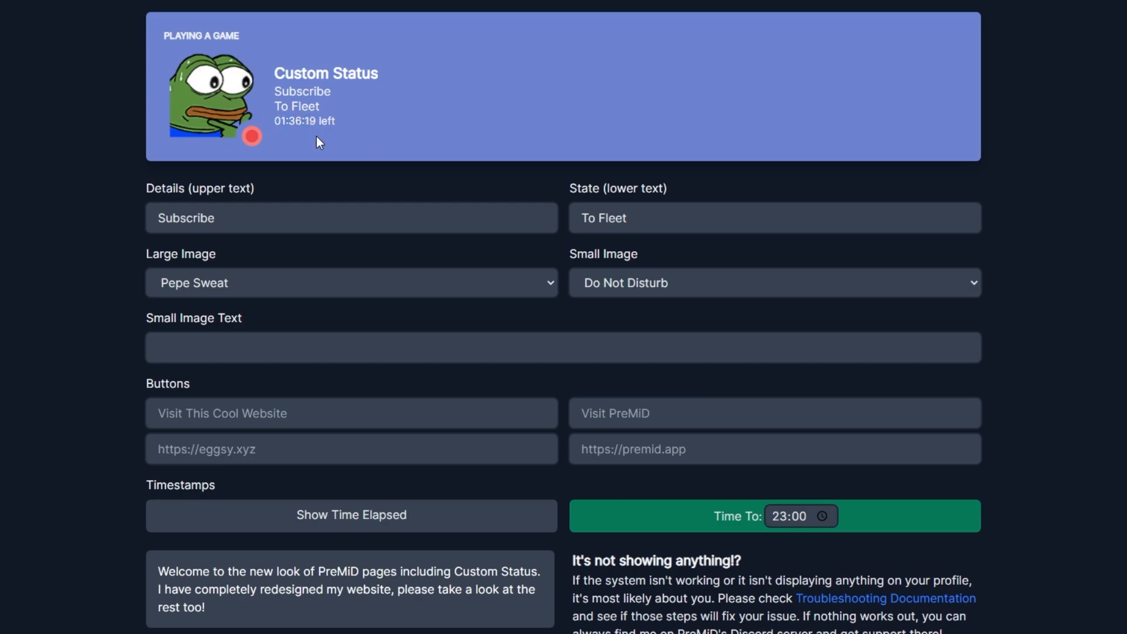
mouse_move(350, 138)
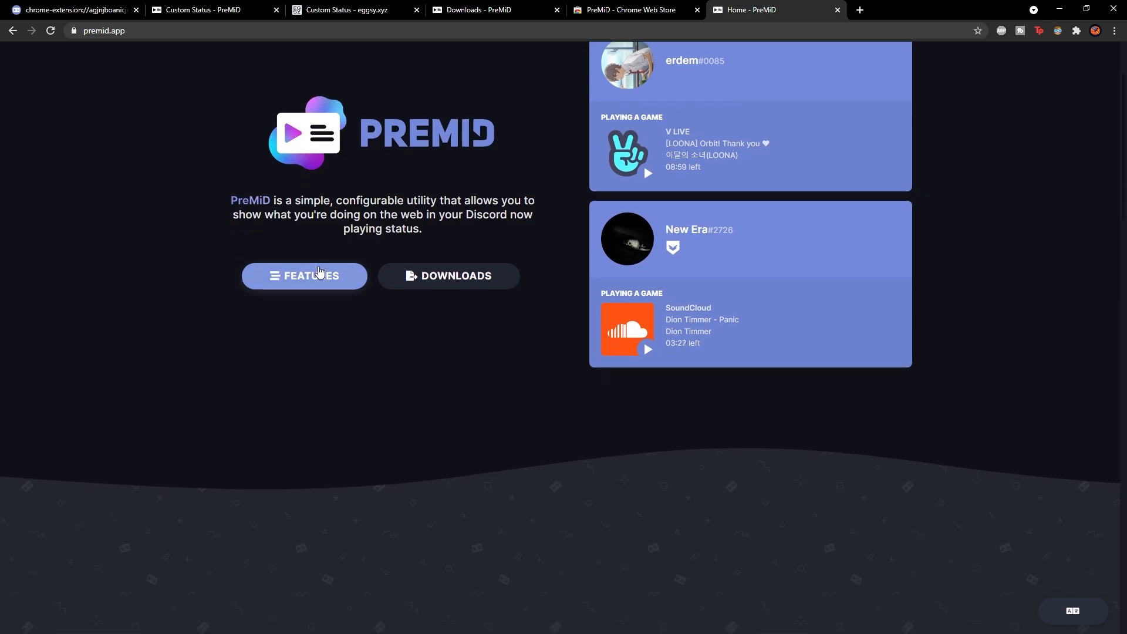
Step: Add the Twitter presence from the PreMiD presence store via Features
click(303, 276)
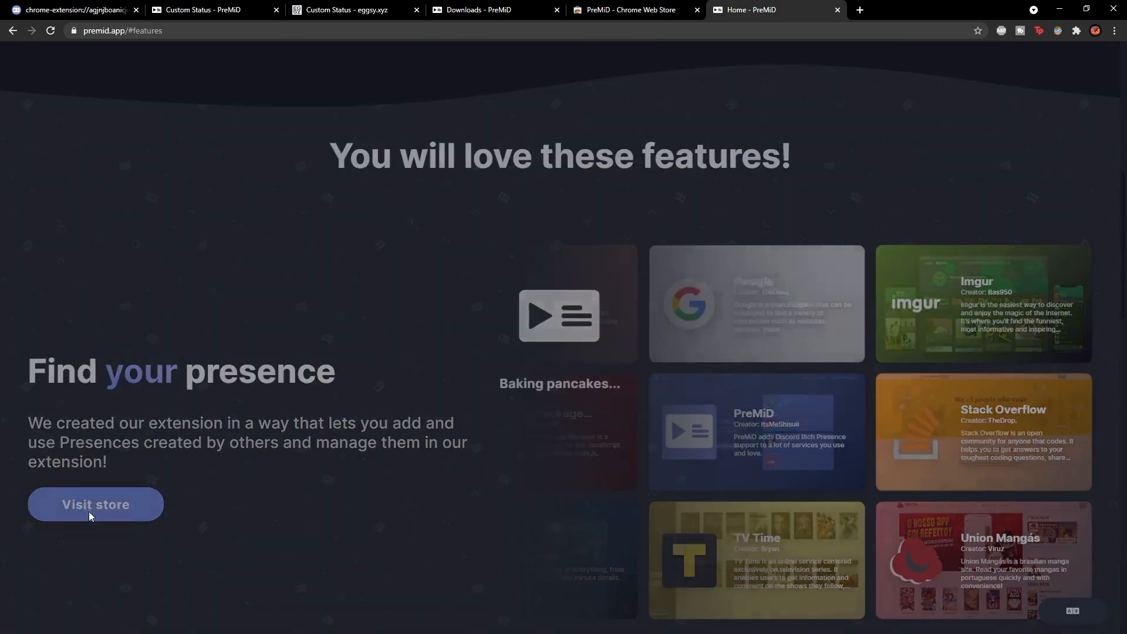
click(95, 503)
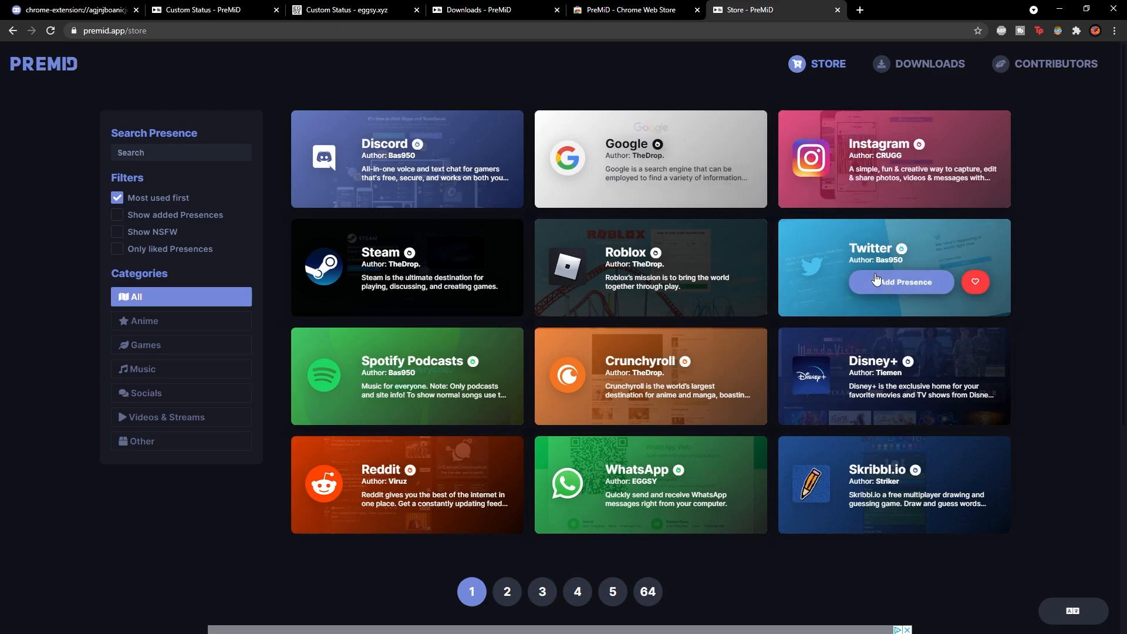
mouse_move(907, 254)
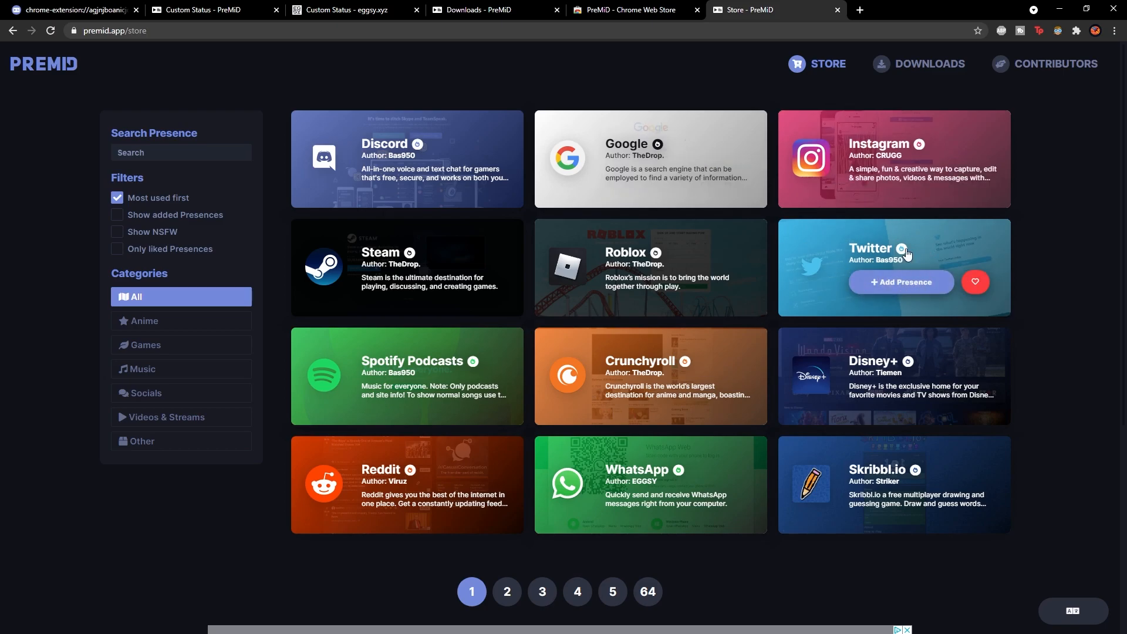
click(894, 266)
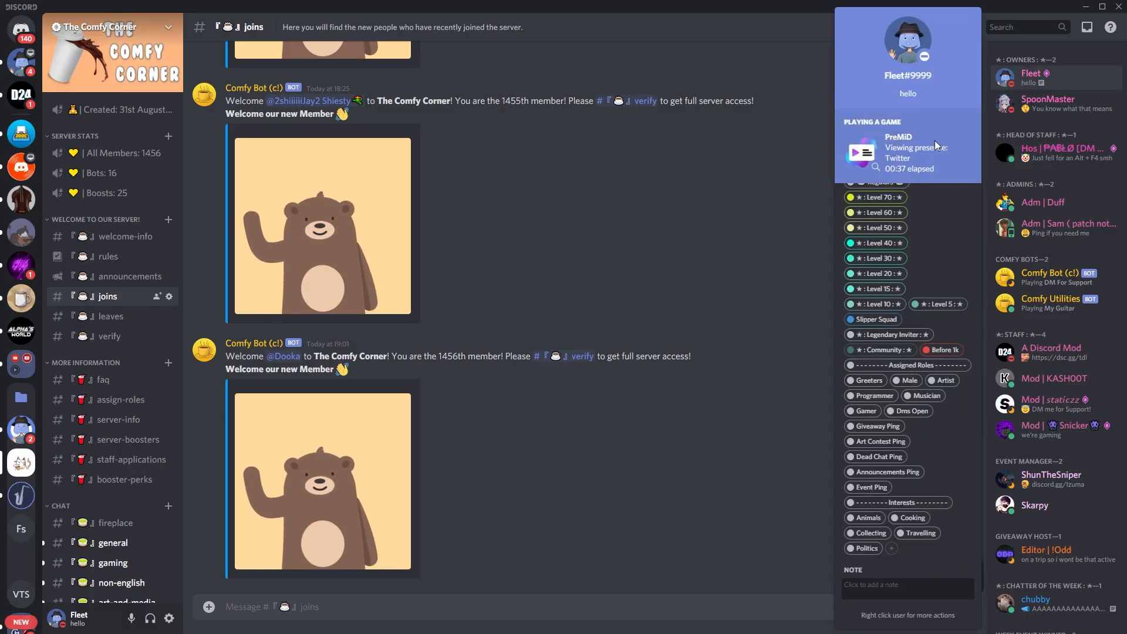
mouse_move(861, 153)
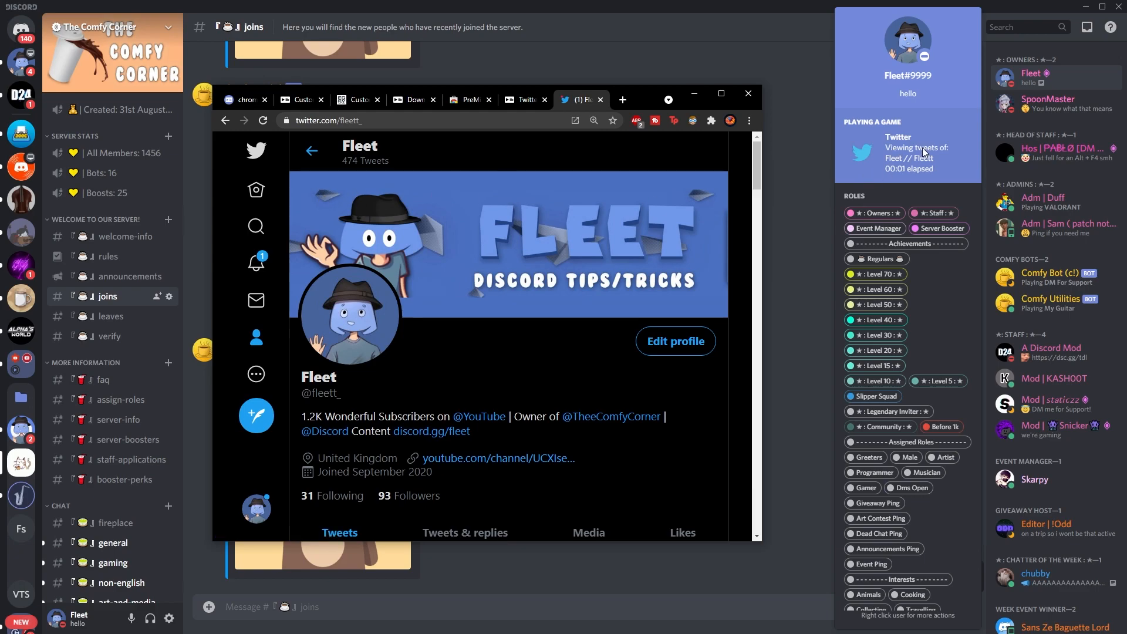
Step: Scroll the open Twitter profile page while watching the Discord activity
scroll(down, 3)
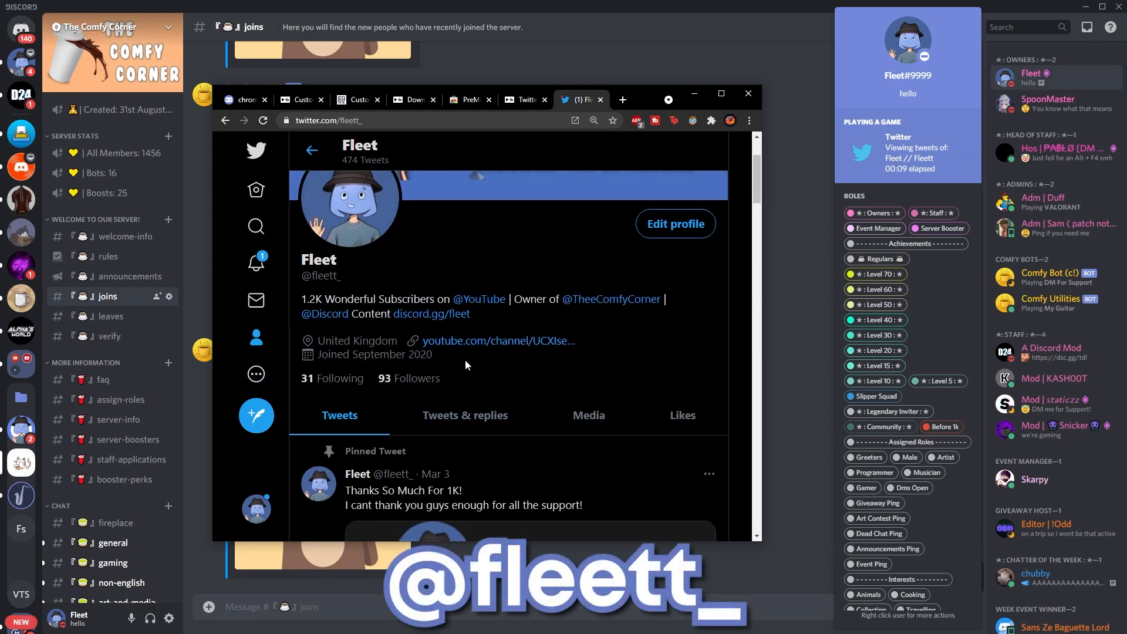
mouse_move(422, 378)
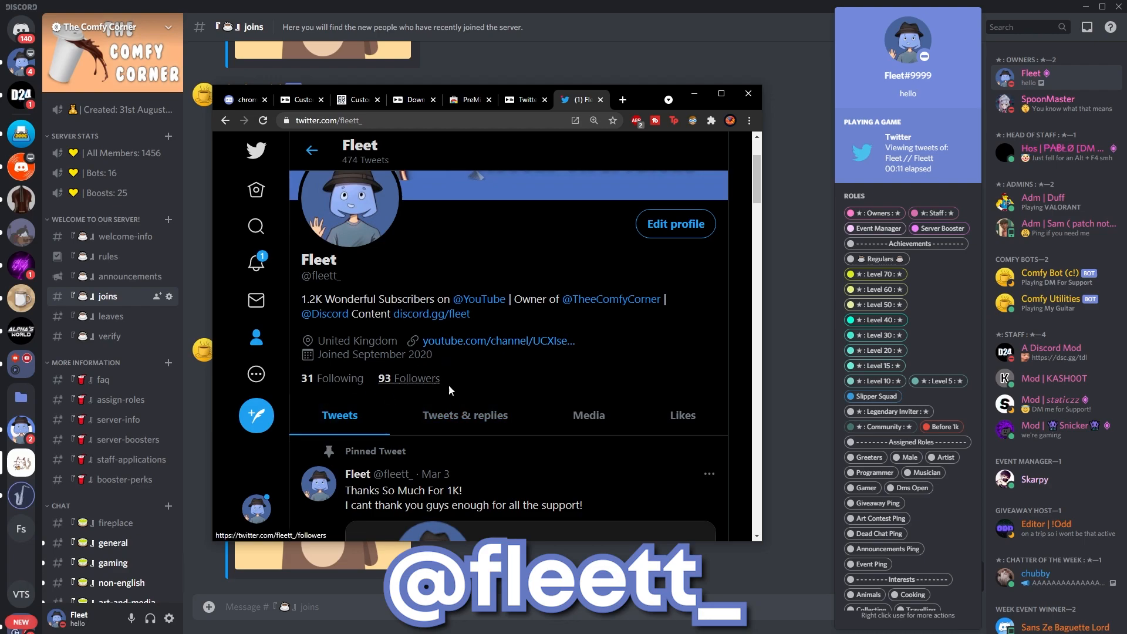
mouse_move(476, 396)
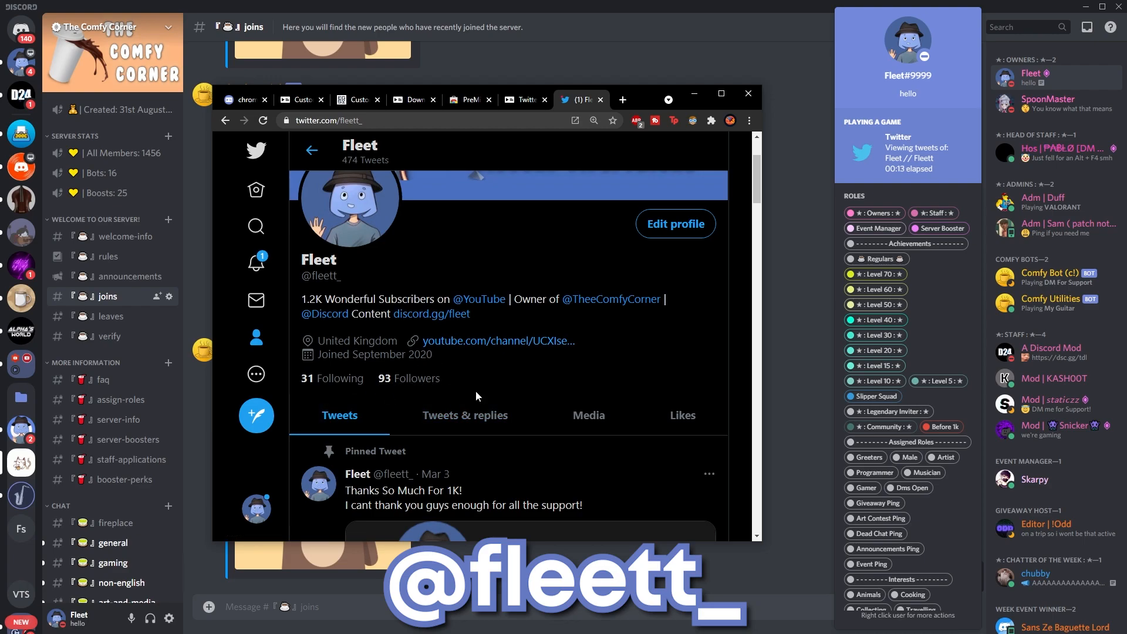
scroll(down, 3)
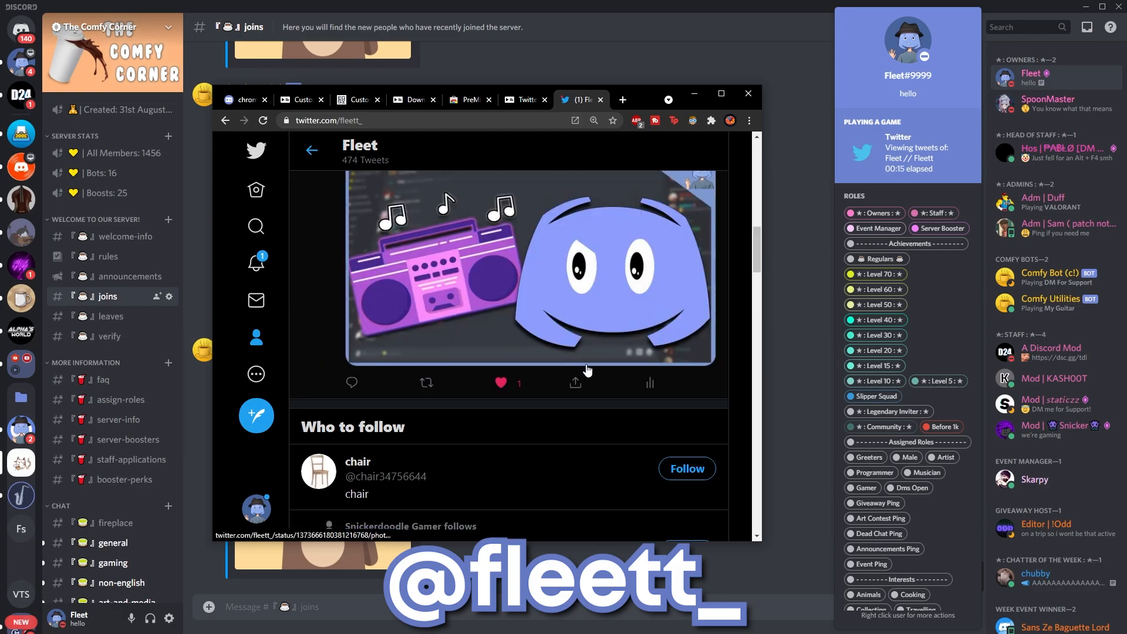
scroll(down, 3)
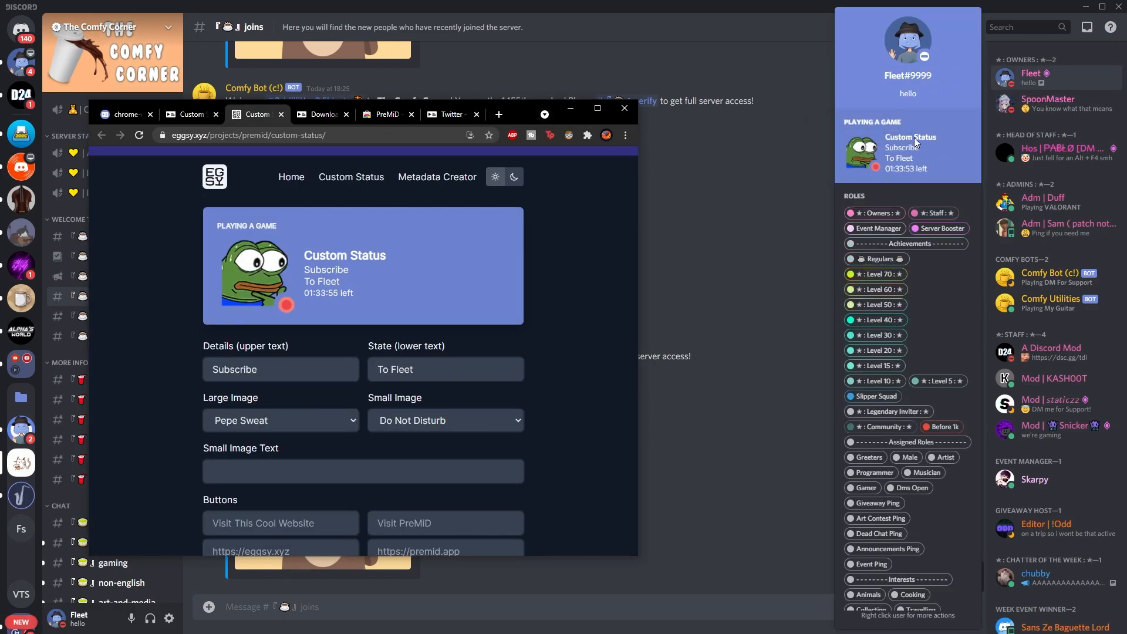
mouse_move(865, 163)
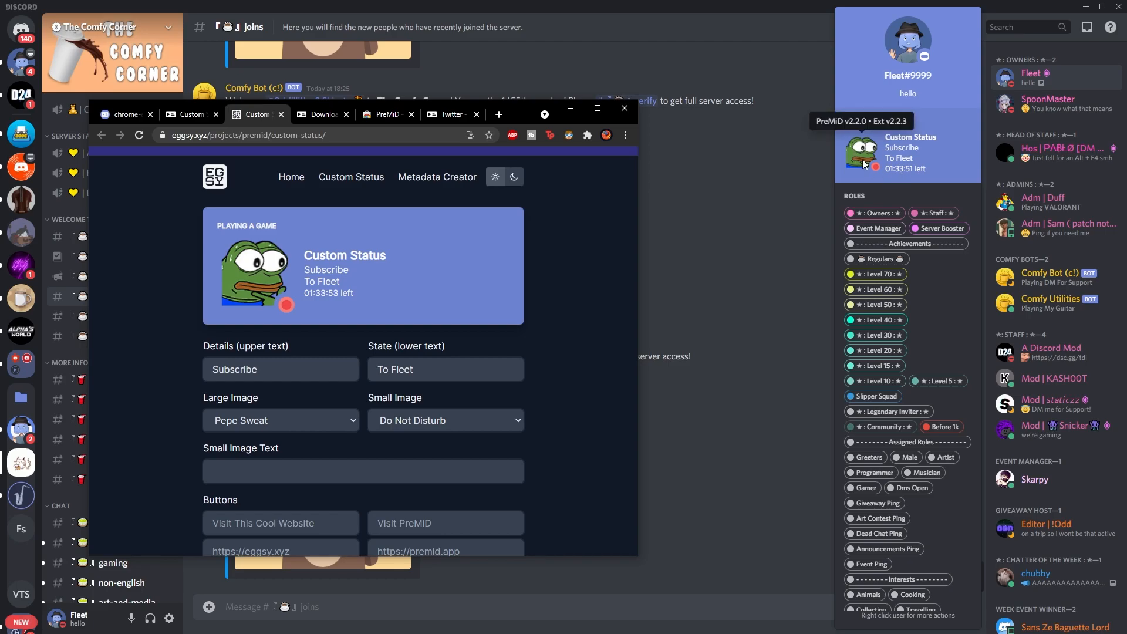
mouse_move(884, 185)
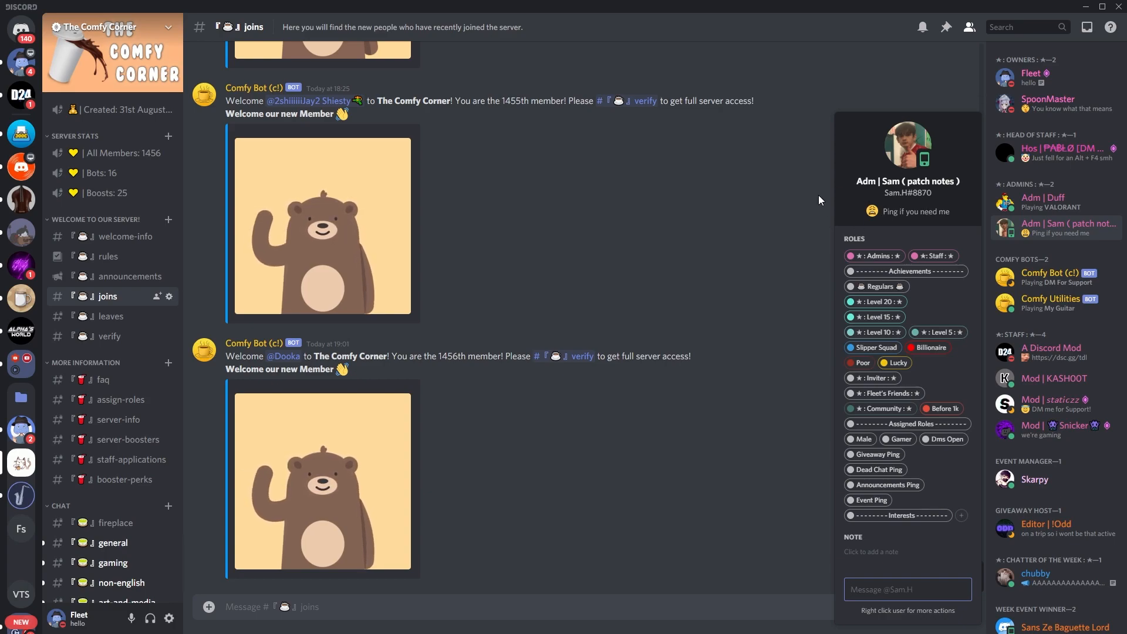
mouse_move(1014, 166)
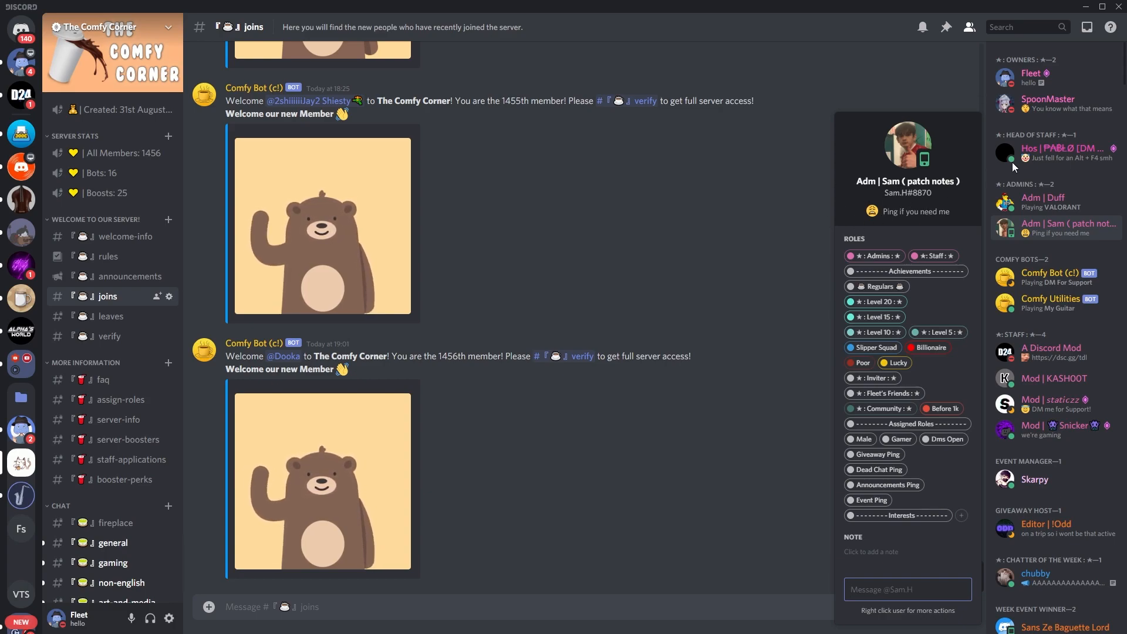
Step: Open your Discord profile card to view the Custom Status, then close it
click(1031, 72)
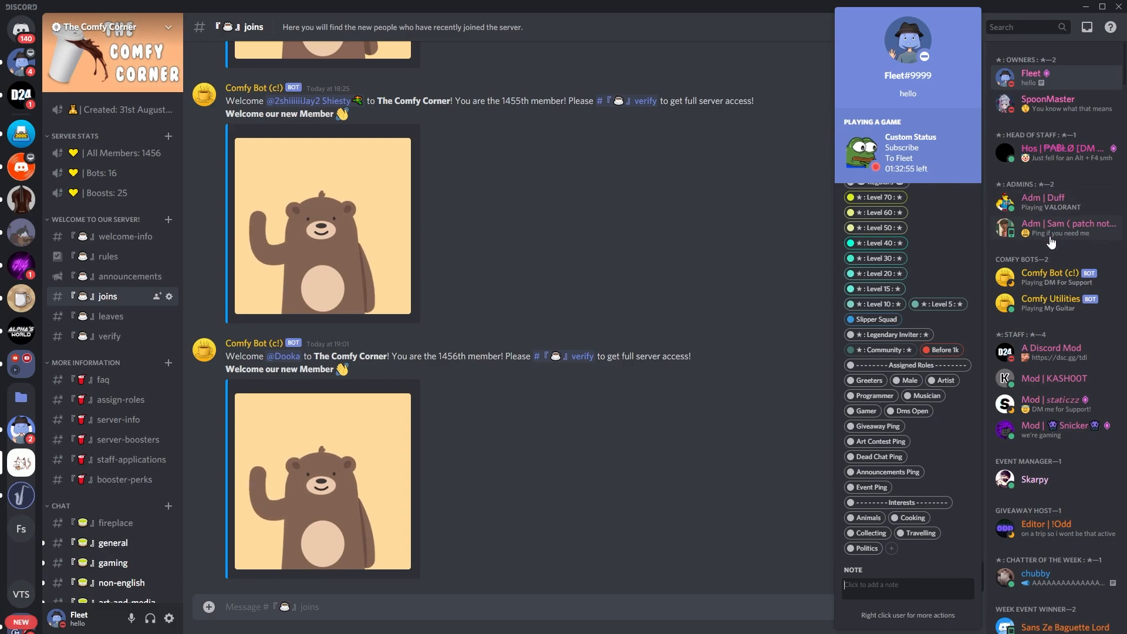
click(861, 92)
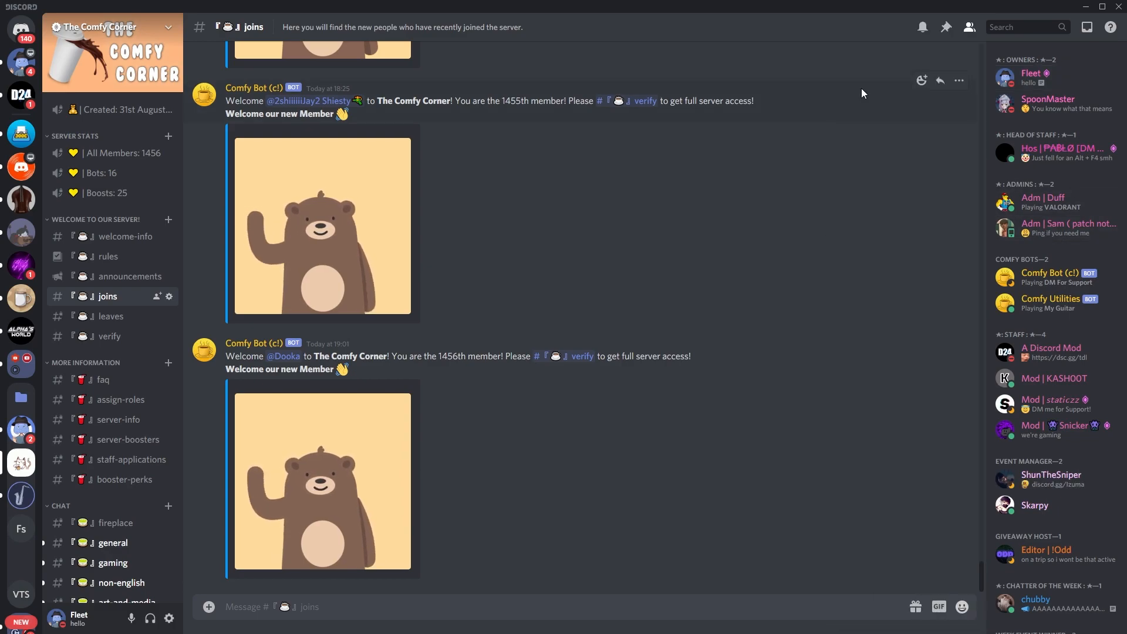